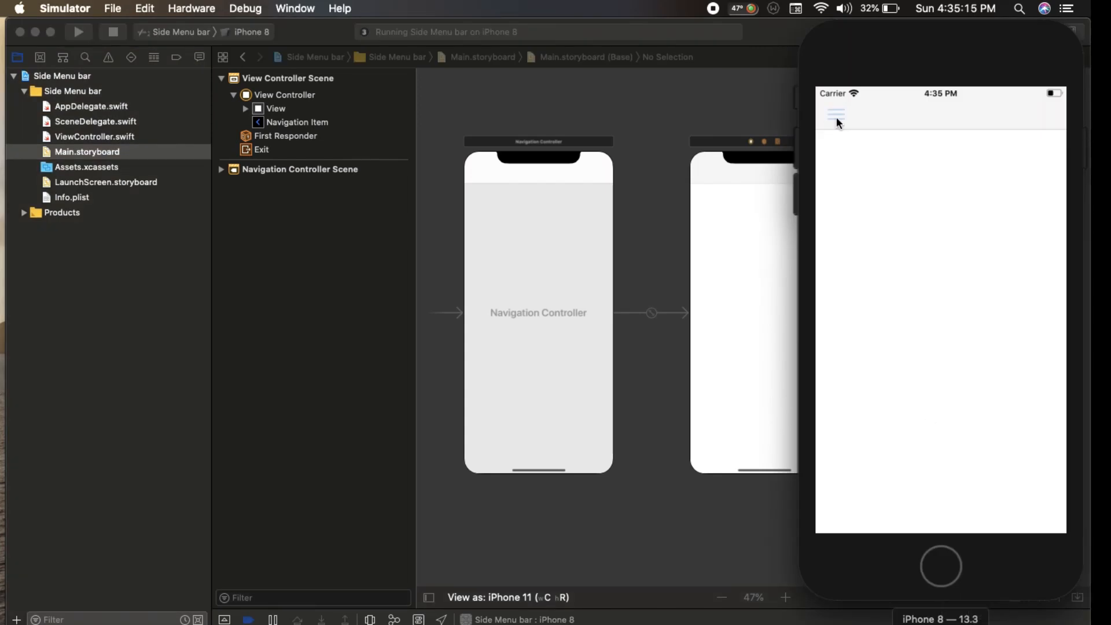
Tap the hamburger bar button repeatedly to show and hide the blue side menu in Simulator
click(834, 115)
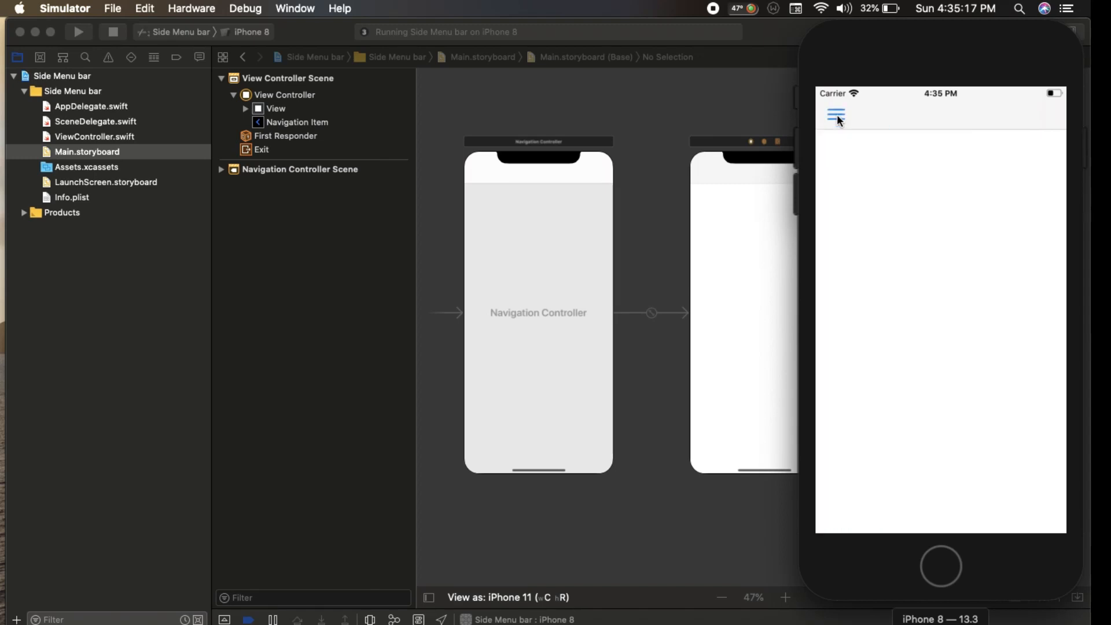
click(835, 115)
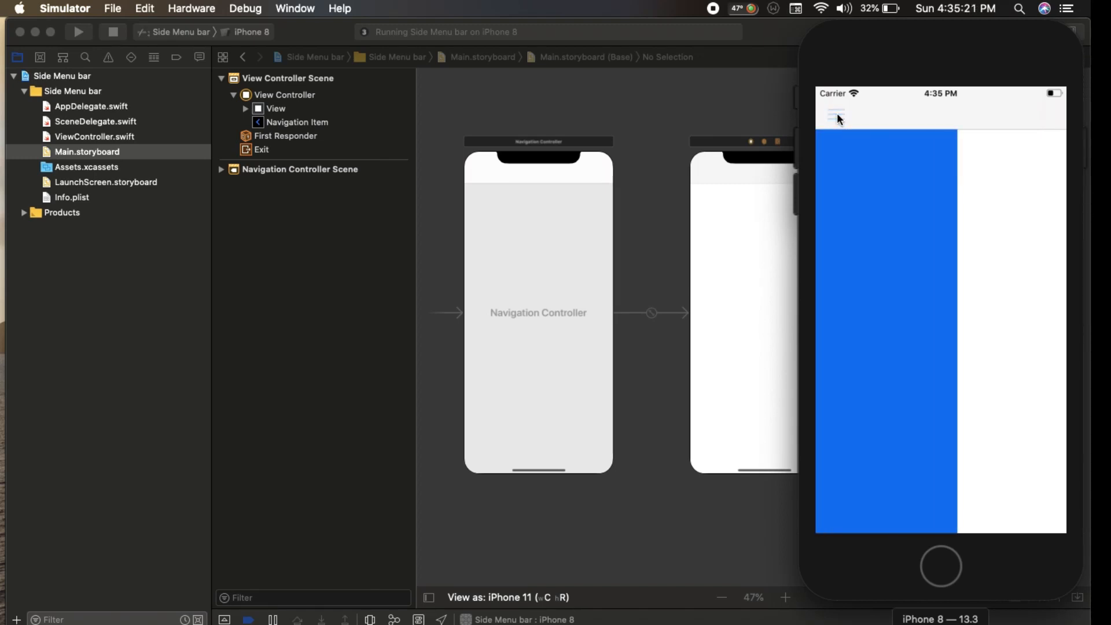
click(835, 115)
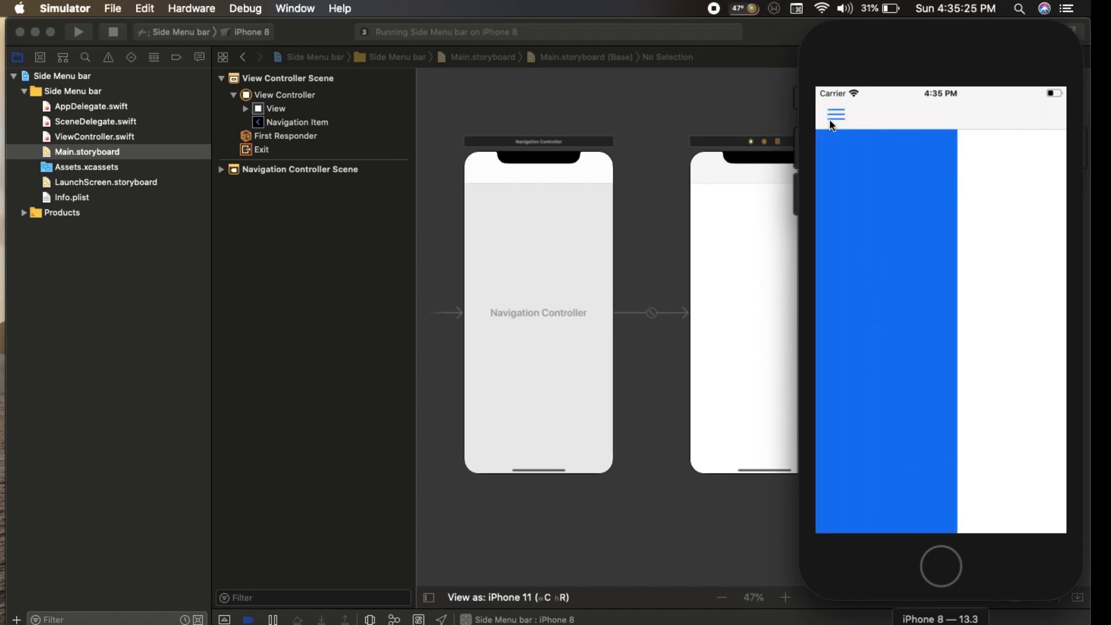
click(835, 114)
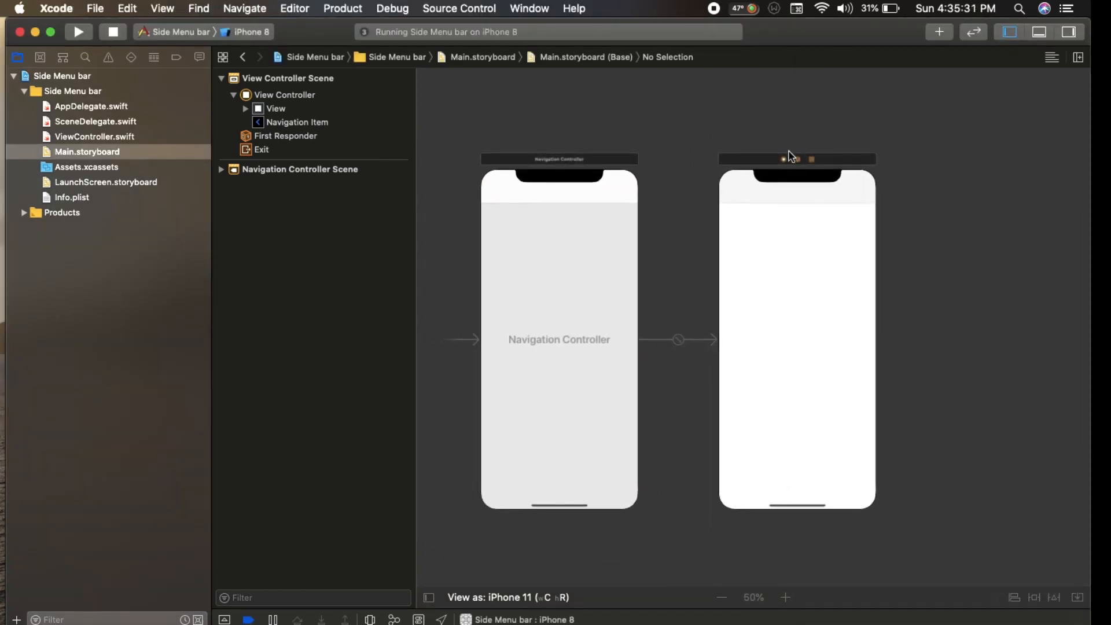
Select the view controller's navigation bar and search the Object Library for 'bar bu'
click(784, 159)
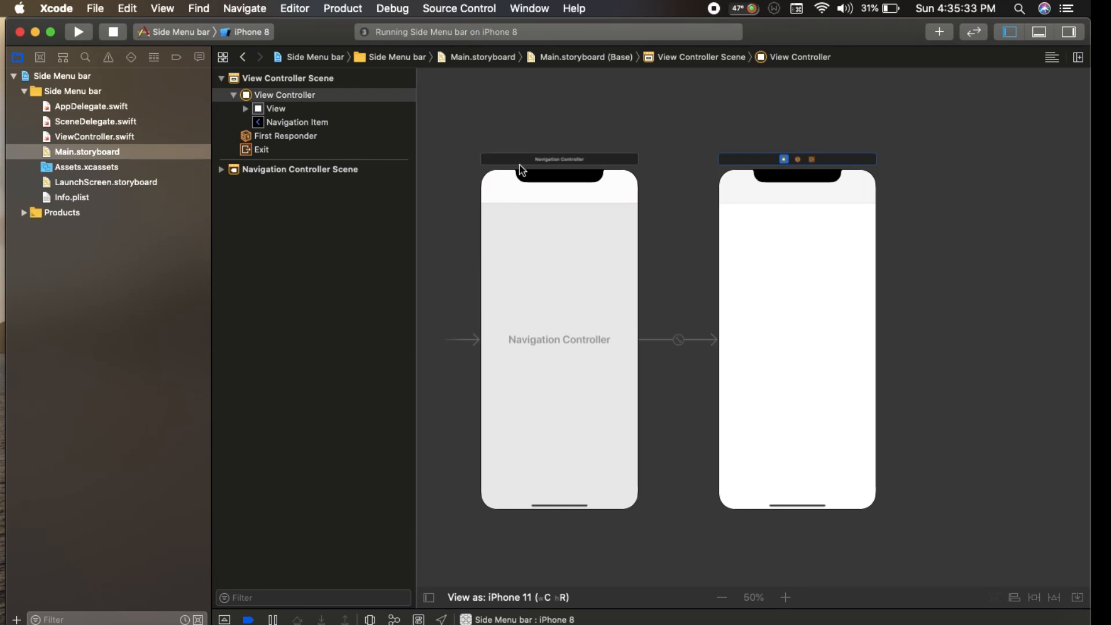
click(233, 169)
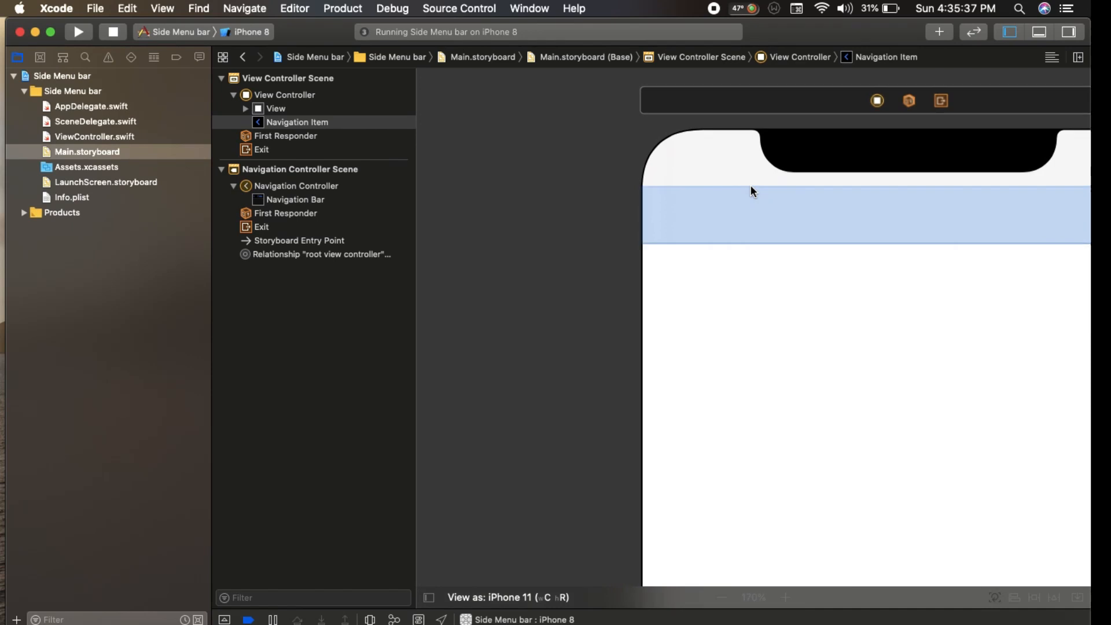
click(940, 33)
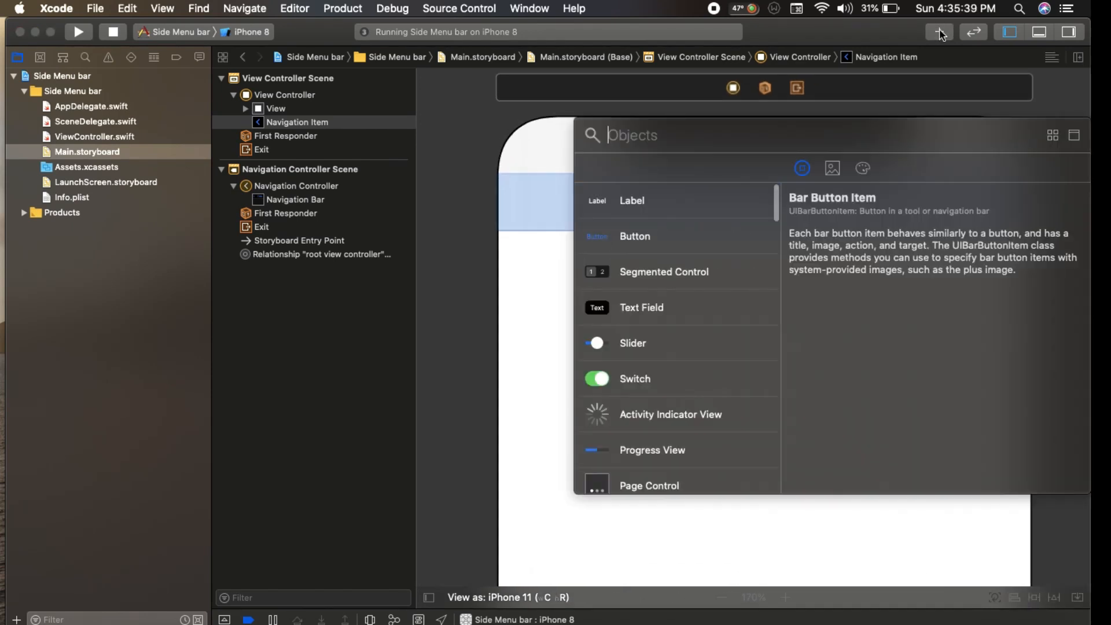
text(bar bu)
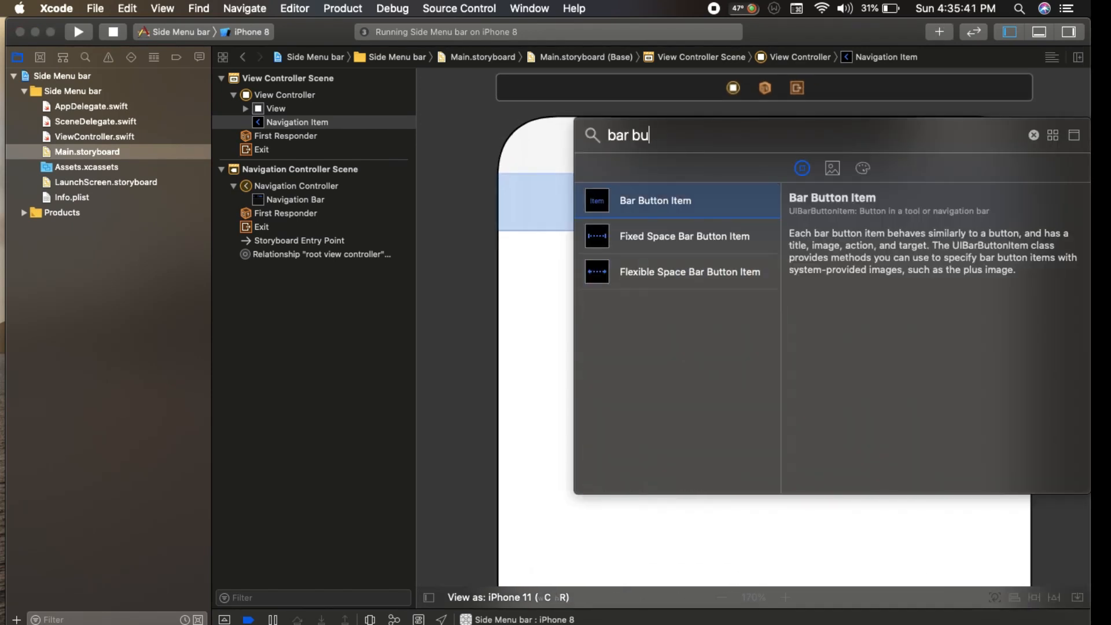
Add a left Bar Button Item with no title and the icons8-menu-30 image
drag(655, 200, 548, 186)
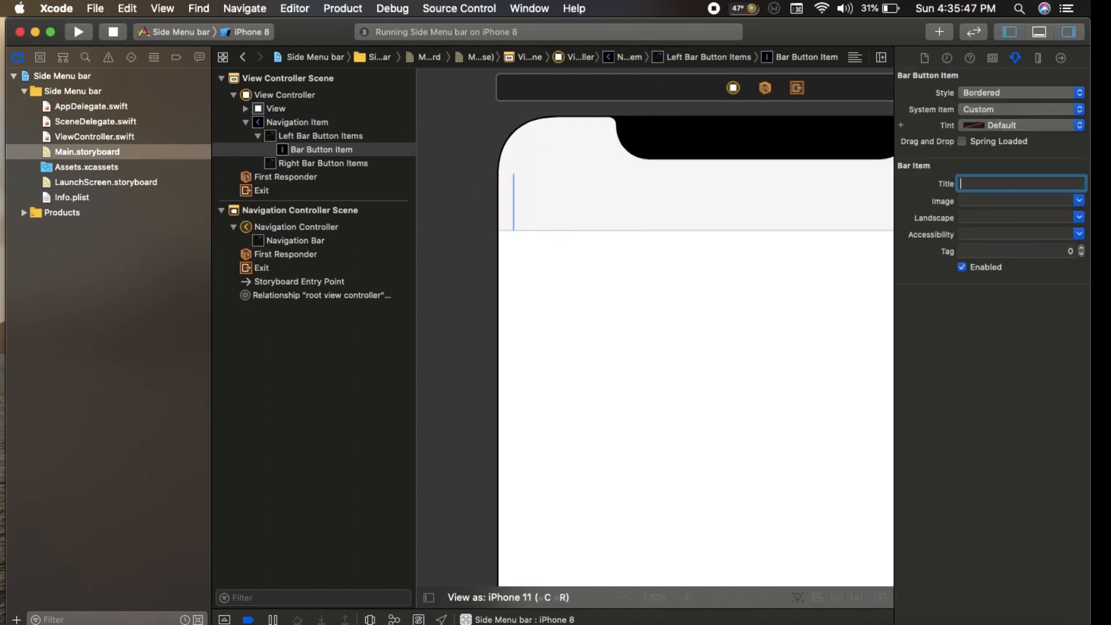
click(1018, 200)
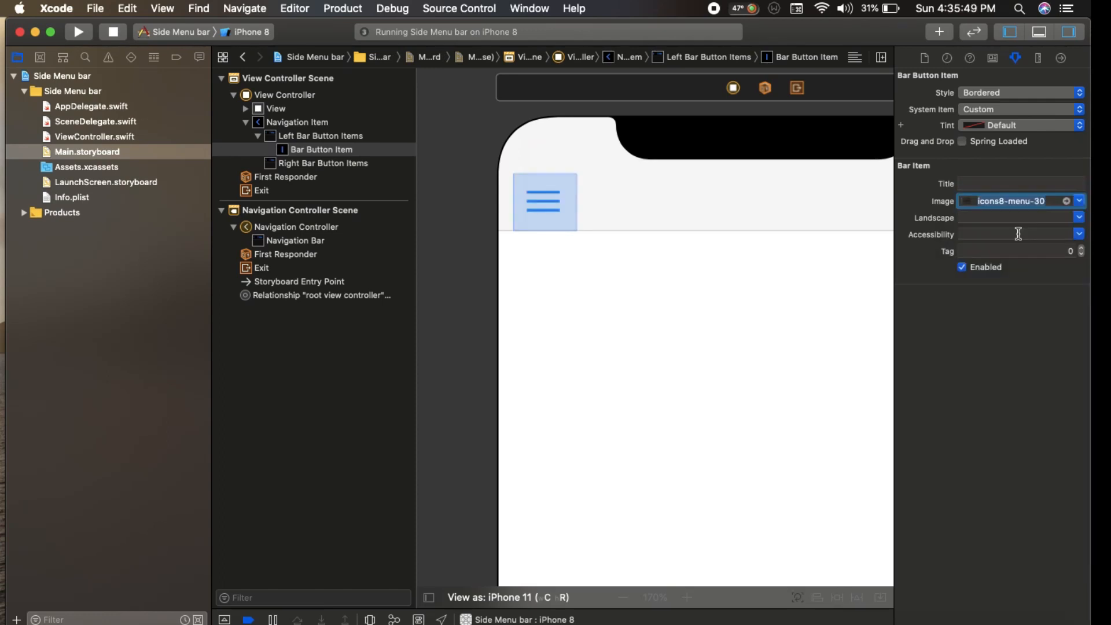
click(298, 121)
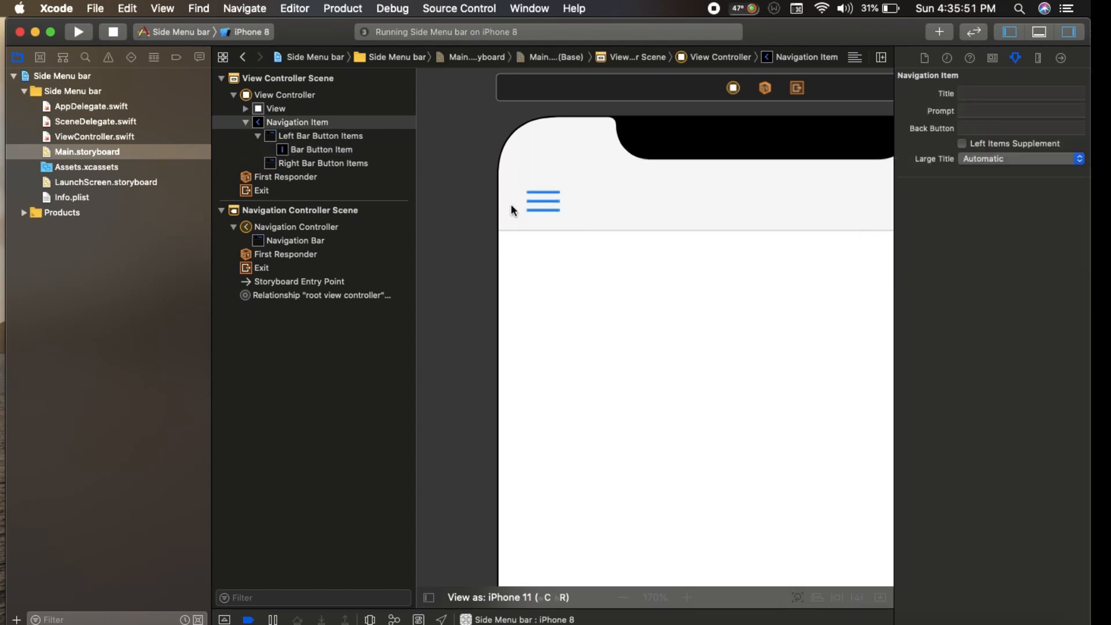
click(1070, 32)
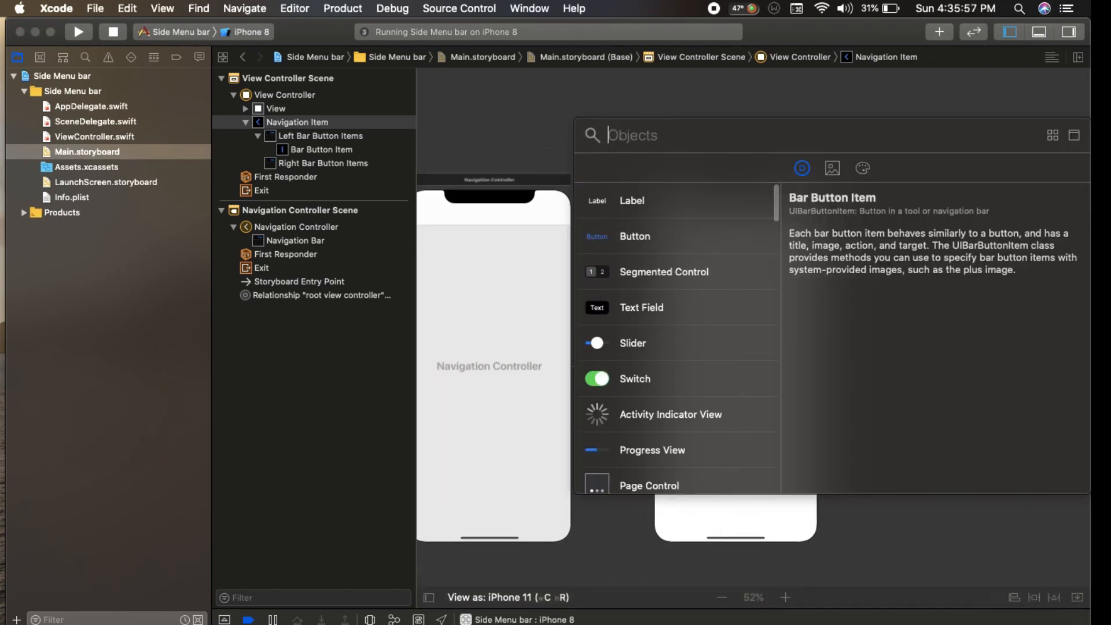
Add a UIView and stretch it into a narrow strip from the navigation bar to the bottom
text(uiview)
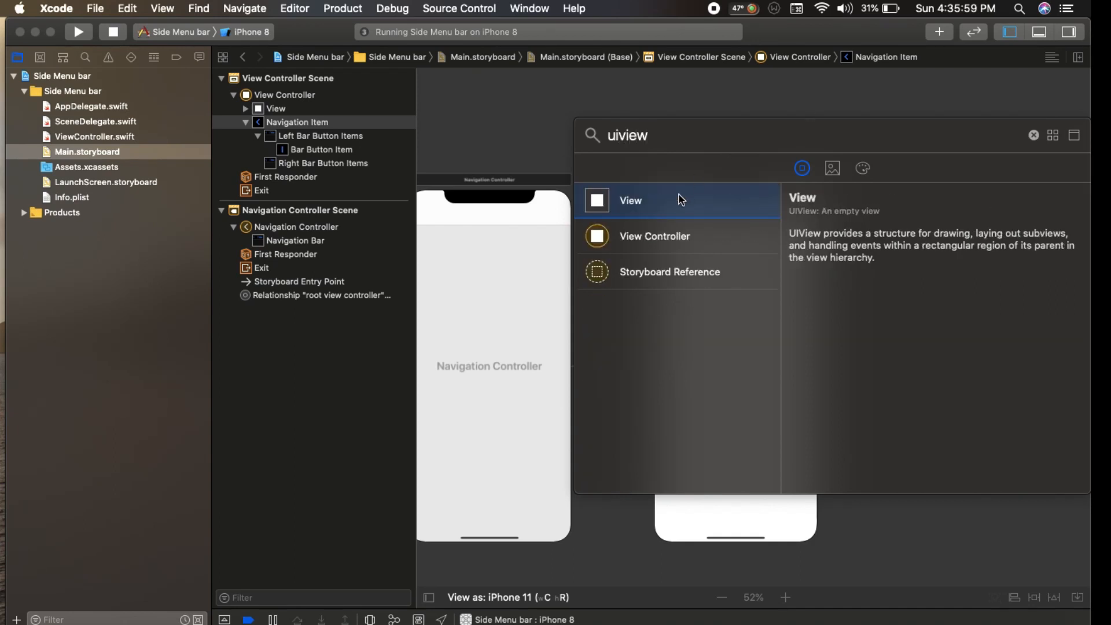
drag(629, 201, 701, 250)
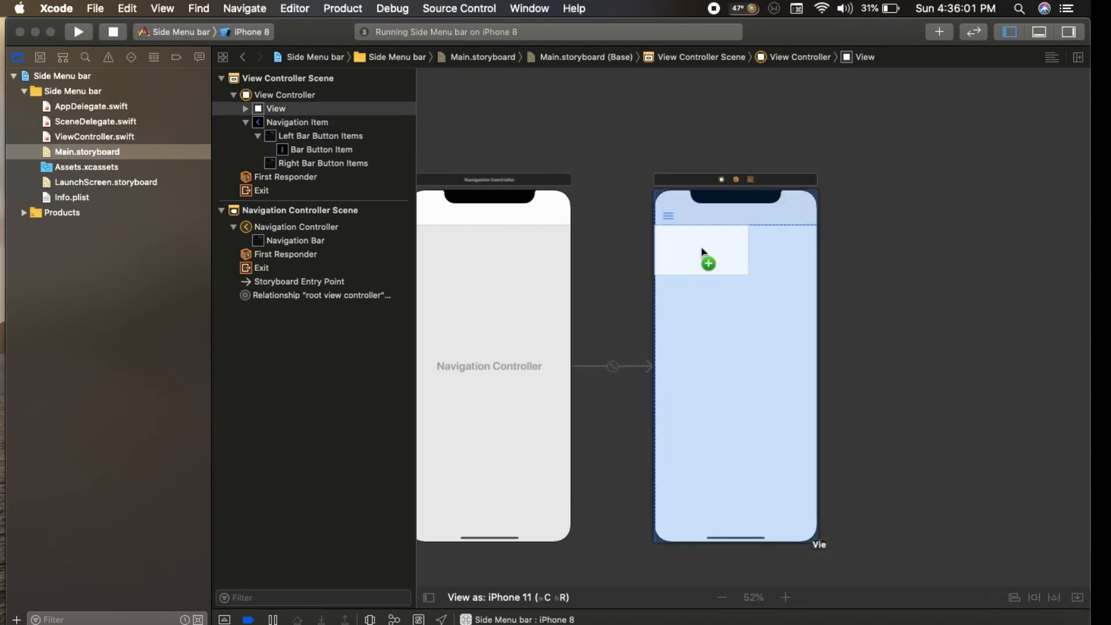
drag(702, 216, 748, 432)
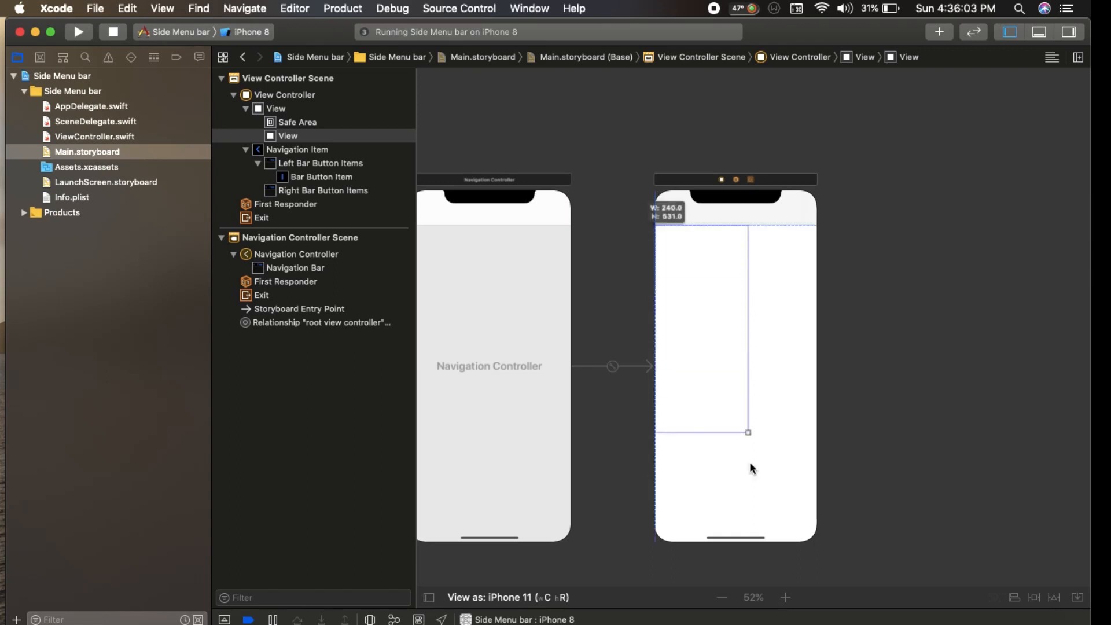
drag(748, 431, 761, 541)
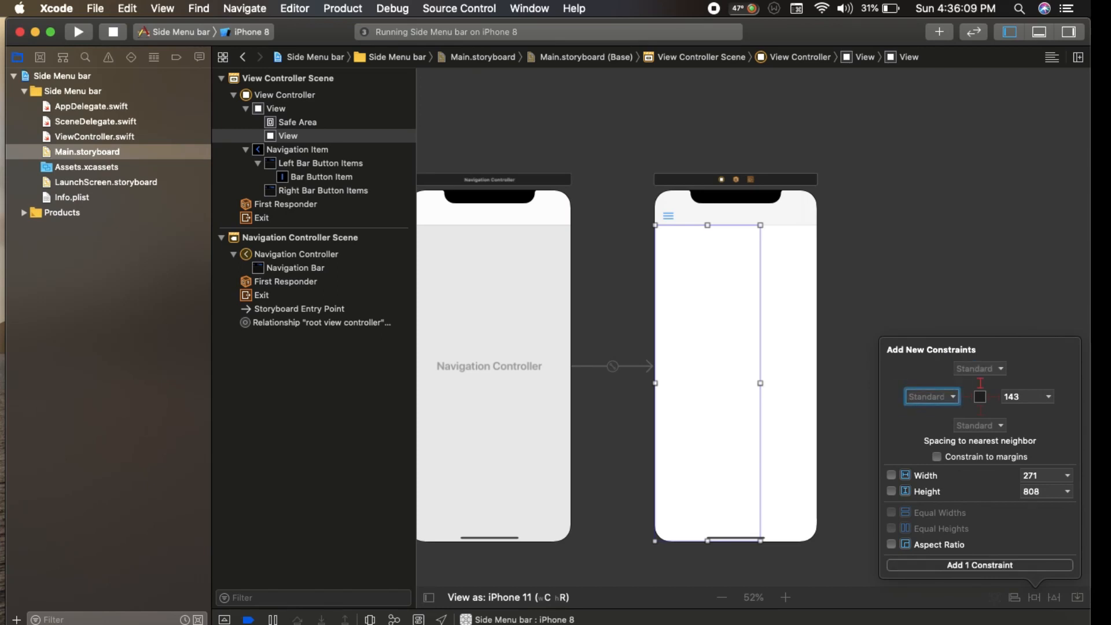
Pin the view's top, leading and bottom edges and fix its width with four constraints
click(979, 425)
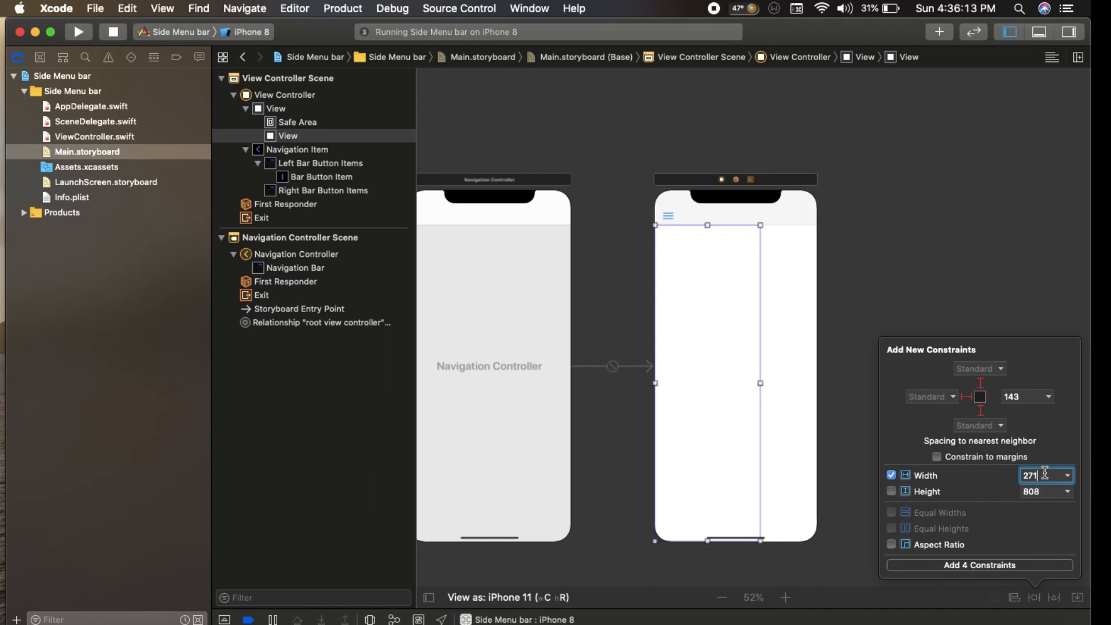
text(2)
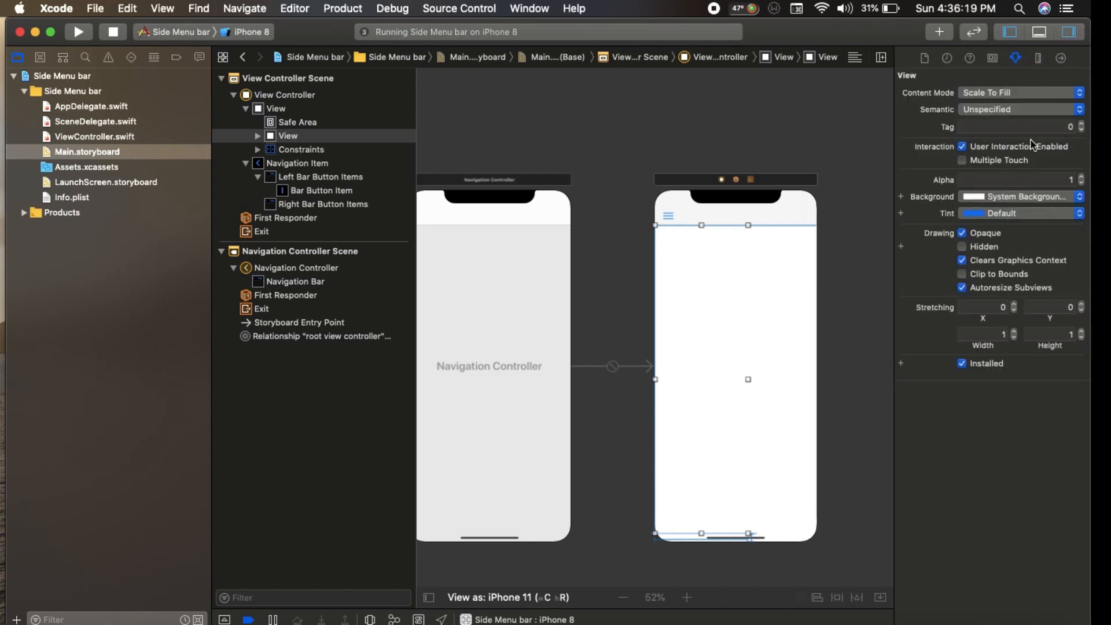
Set the side view's Background to System Blue Color
click(1018, 197)
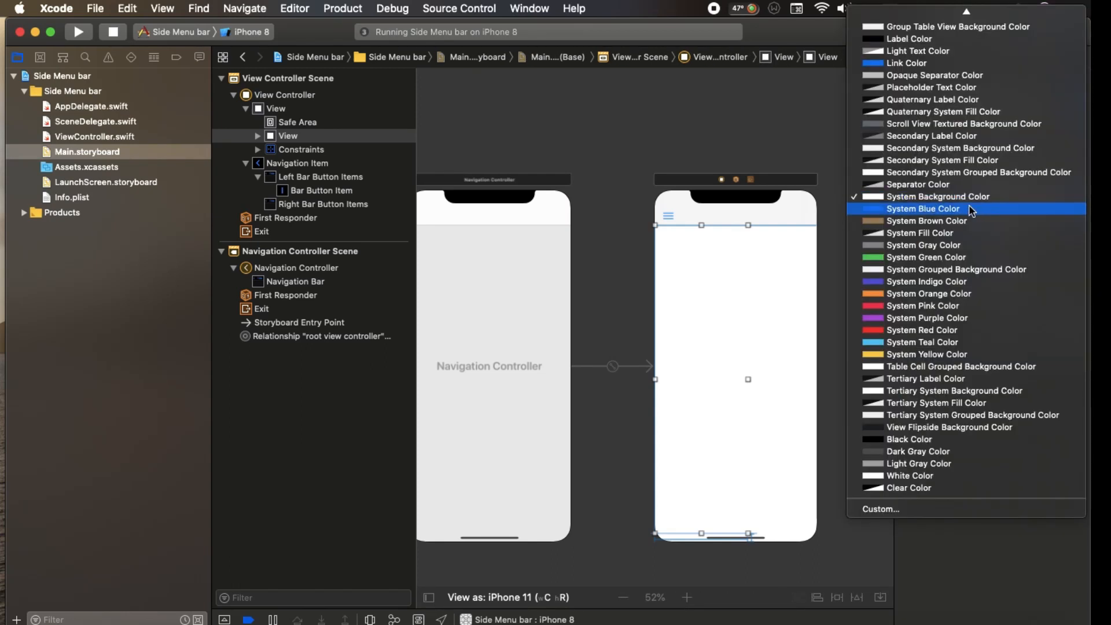
click(923, 208)
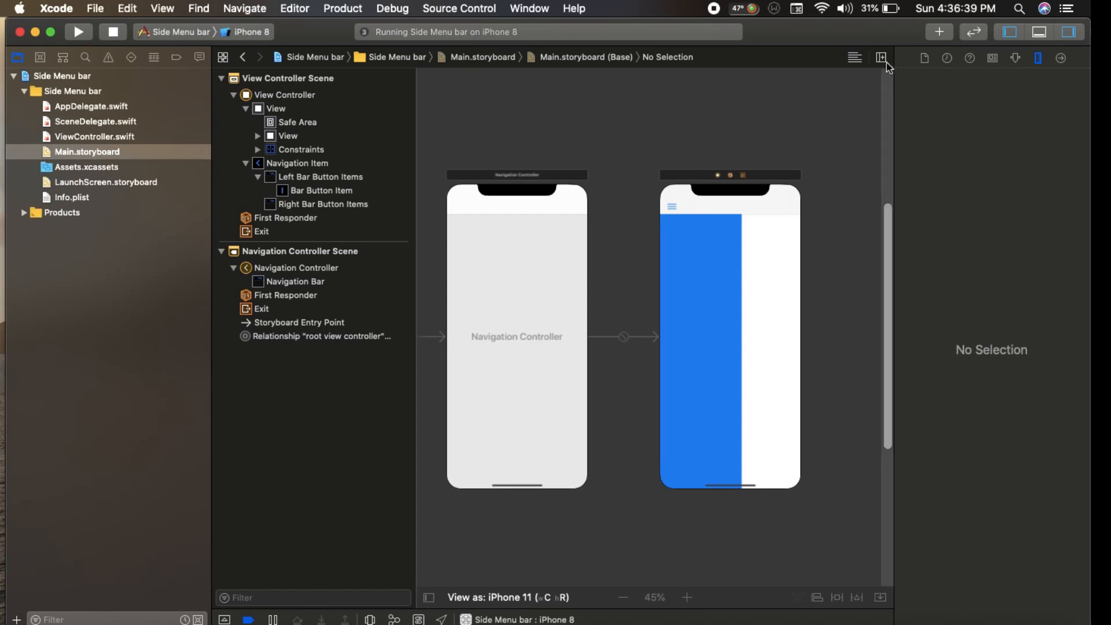
Show the Assistant editor beside the storyboard and hide the project navigator
click(1007, 33)
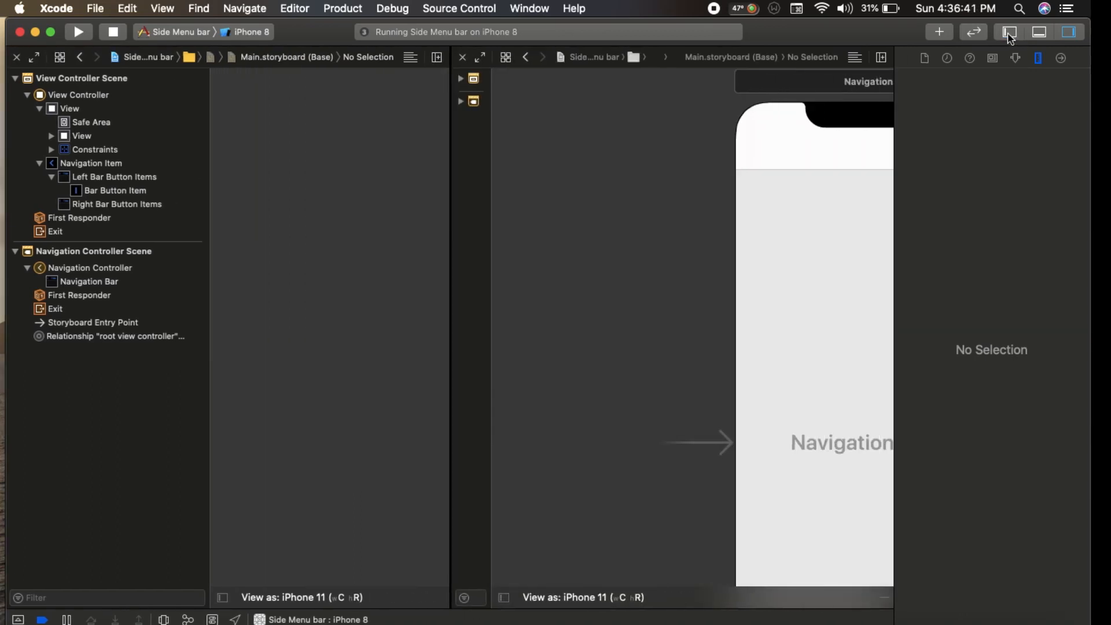
click(94, 137)
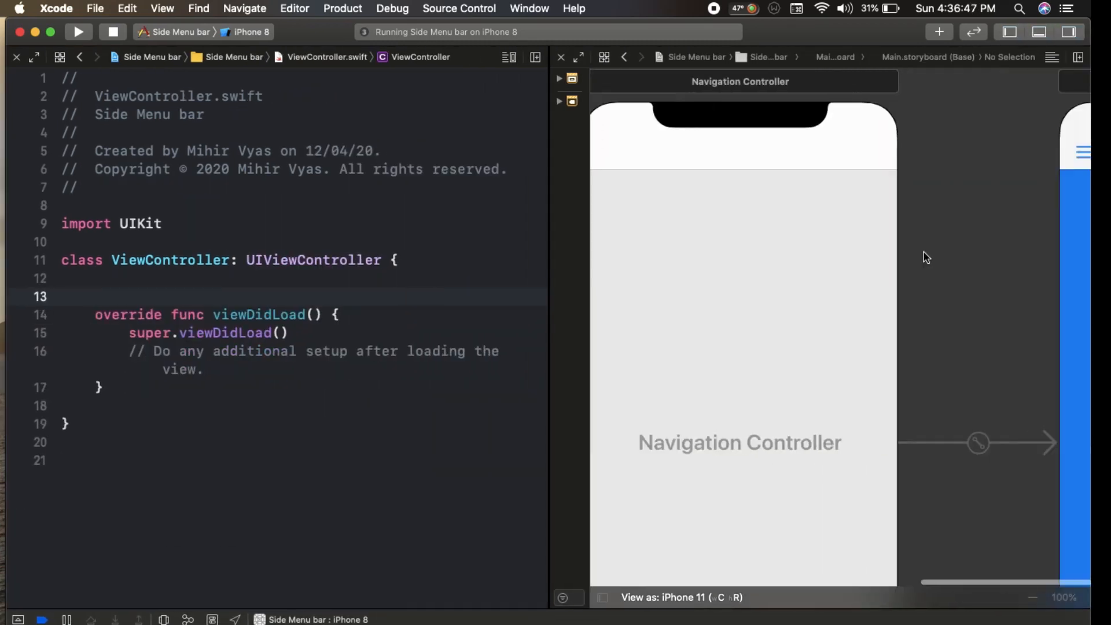
click(859, 153)
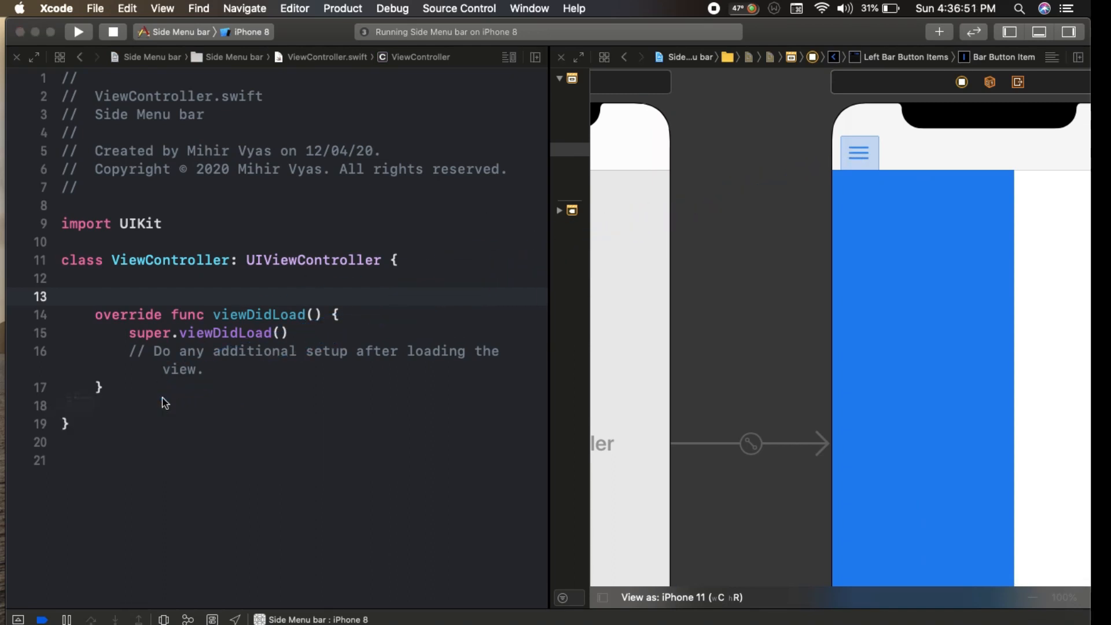
text(sideMenu)
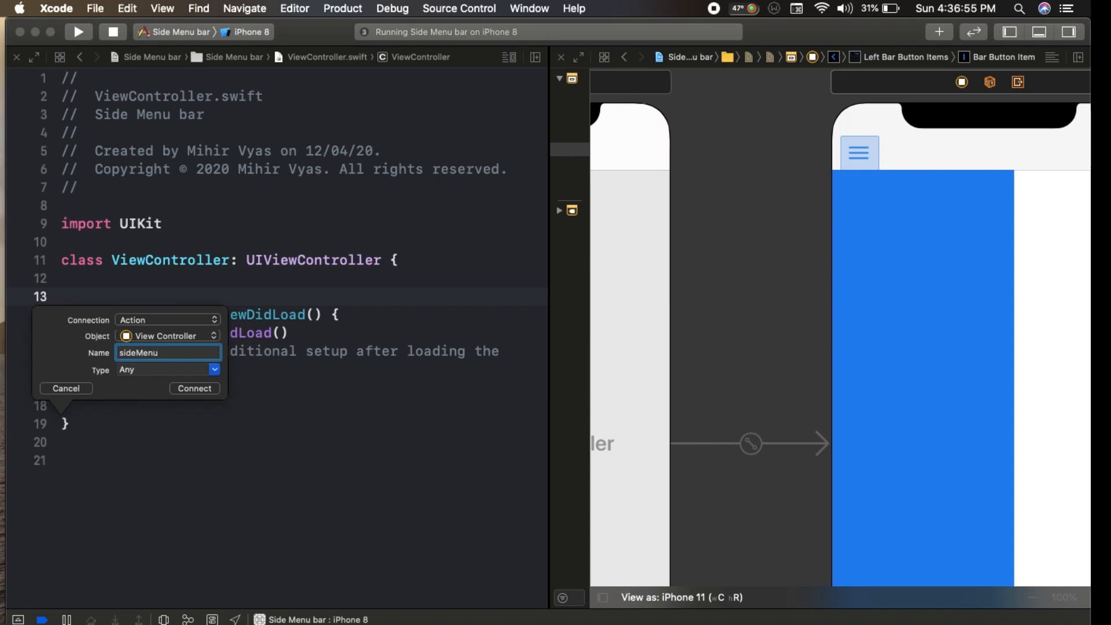
click(194, 388)
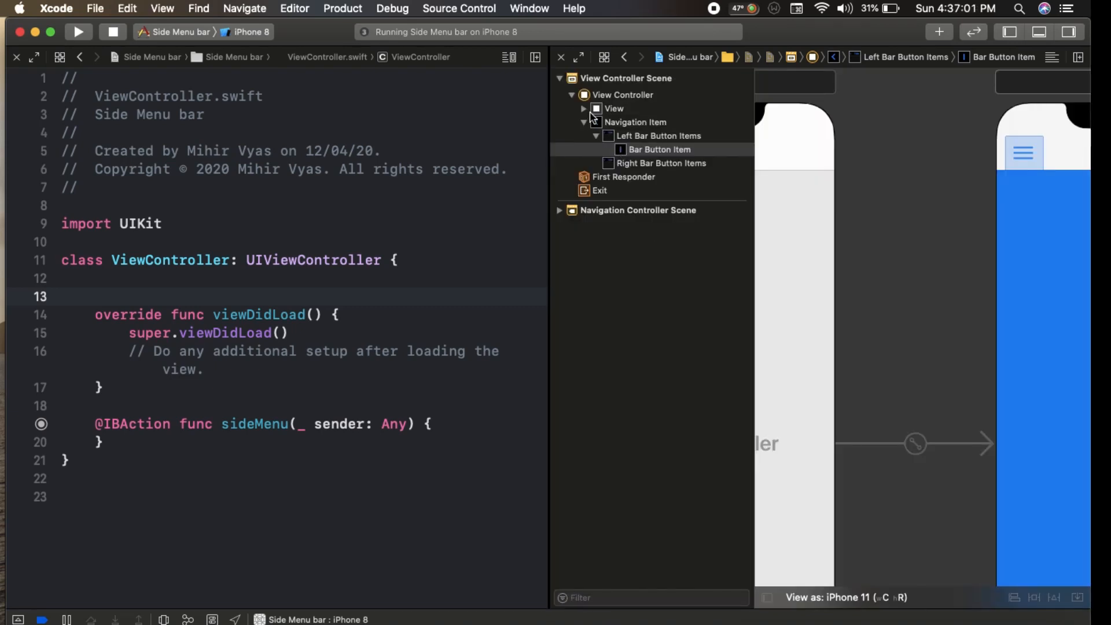
Connect the menu view's leading constraint to a new outlet named leadingConst
click(595, 108)
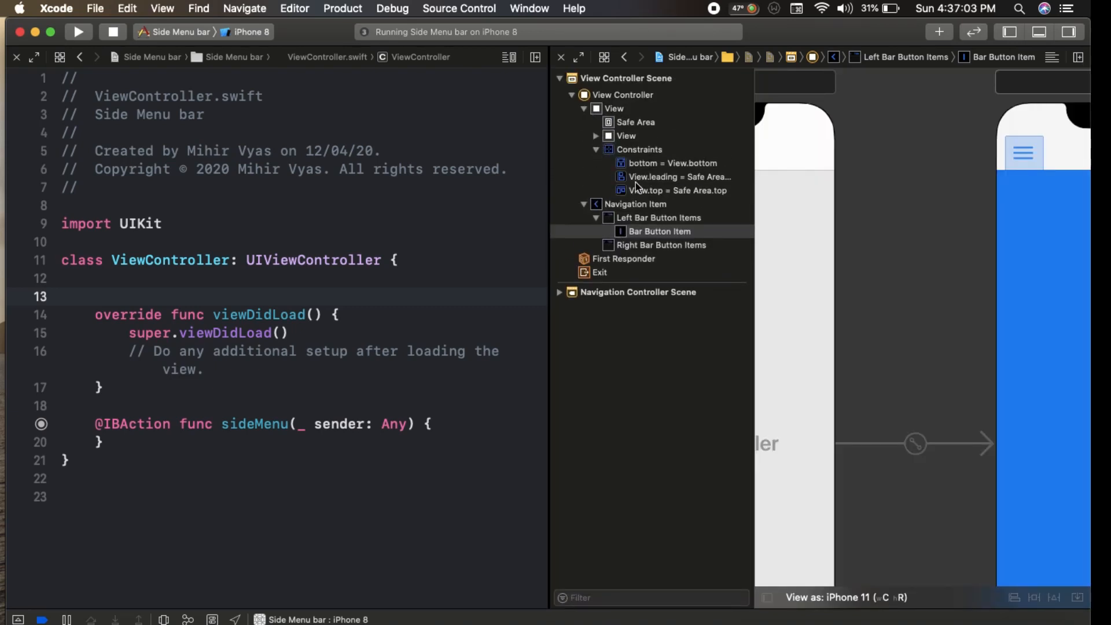
click(678, 176)
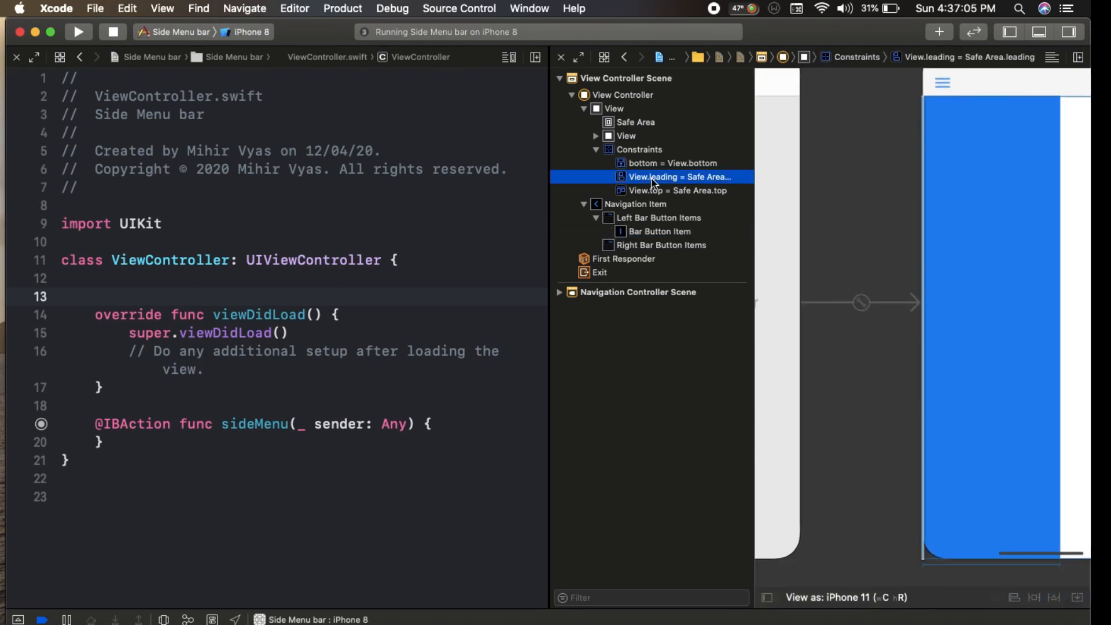
drag(651, 182, 264, 288)
text(leading)
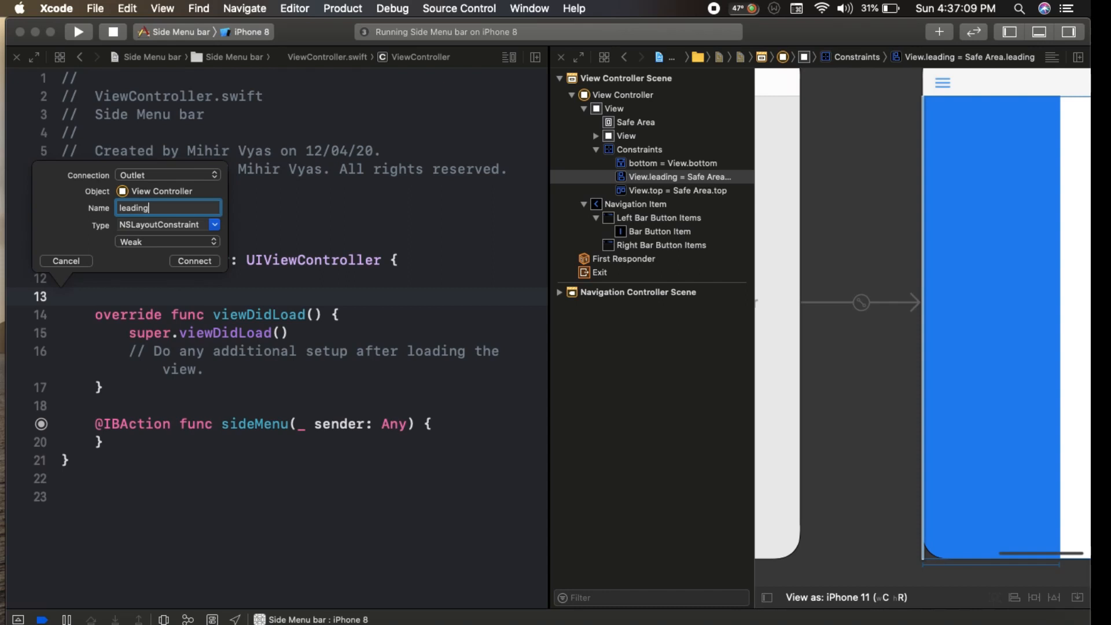
text(Const)
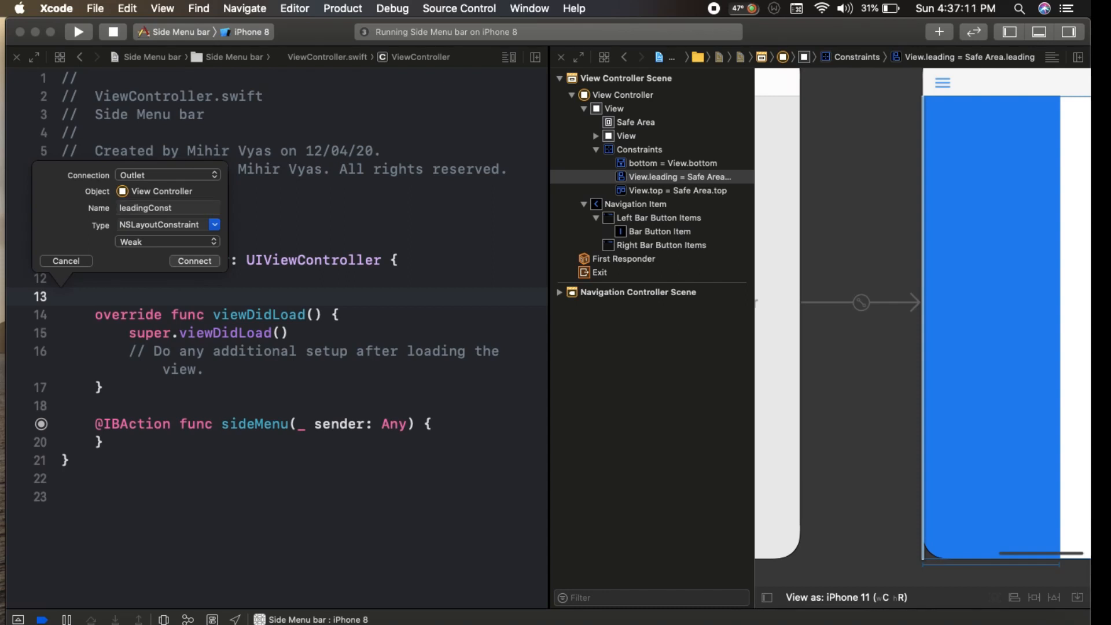
click(193, 260)
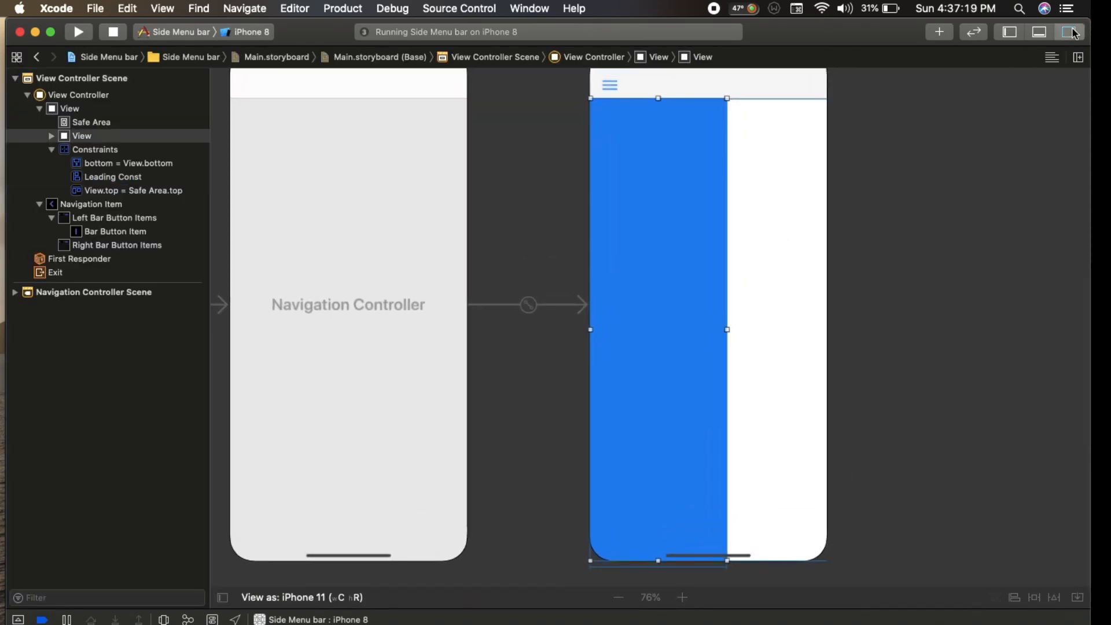
Set the side view's X to -240 in the Size Inspector, then show the Project Navigator
click(1072, 32)
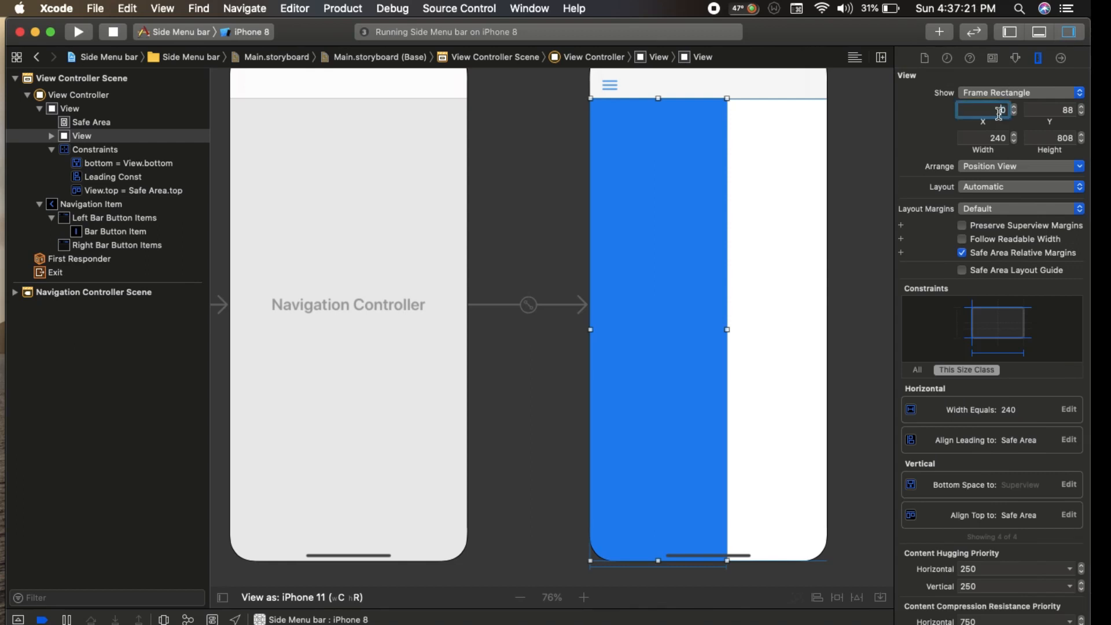
text(-2)
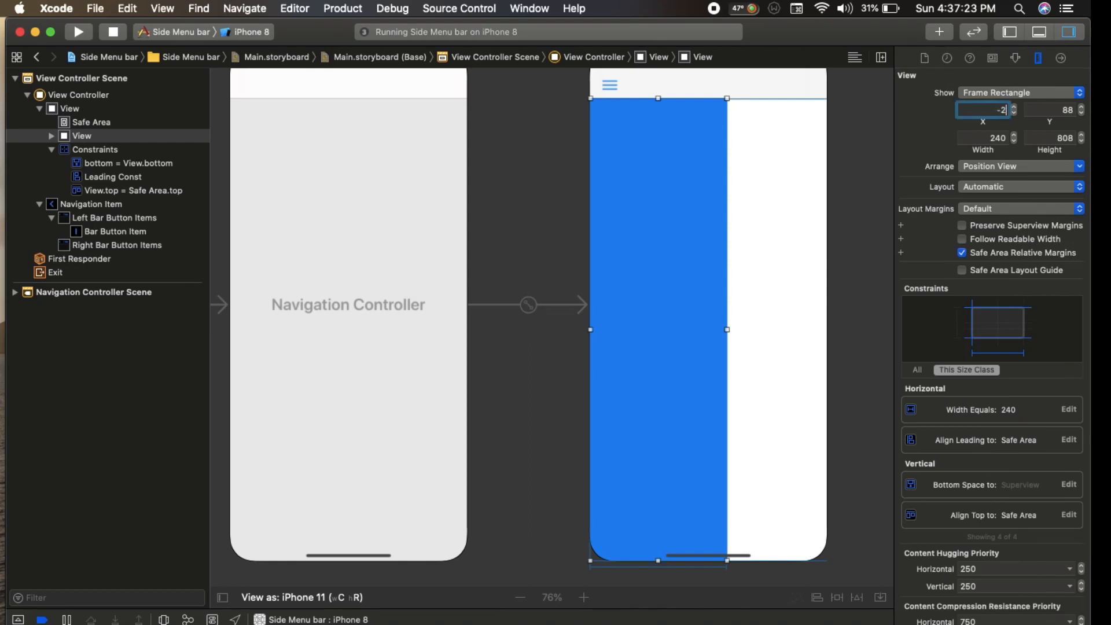
text(-240)
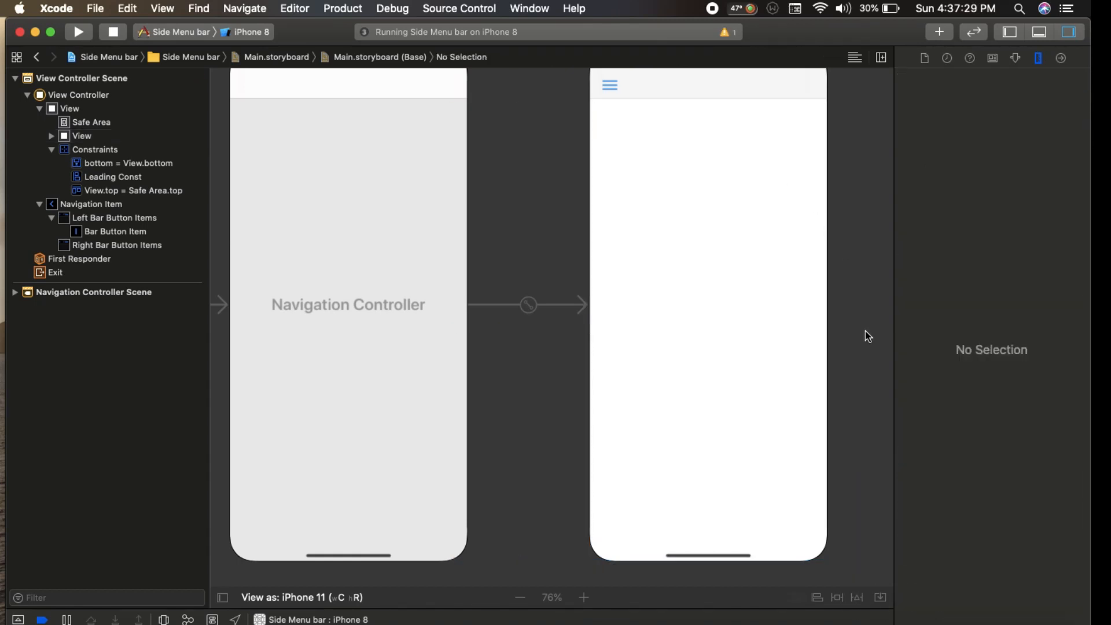
click(17, 58)
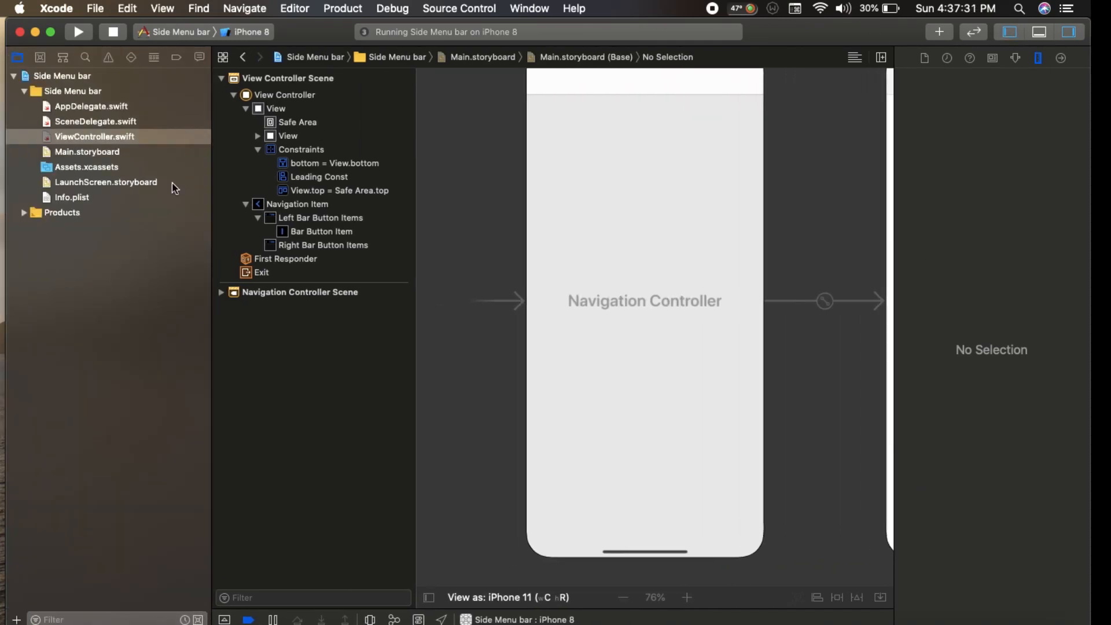
Declare var mySideMenu = false in ViewController.swift
click(94, 137)
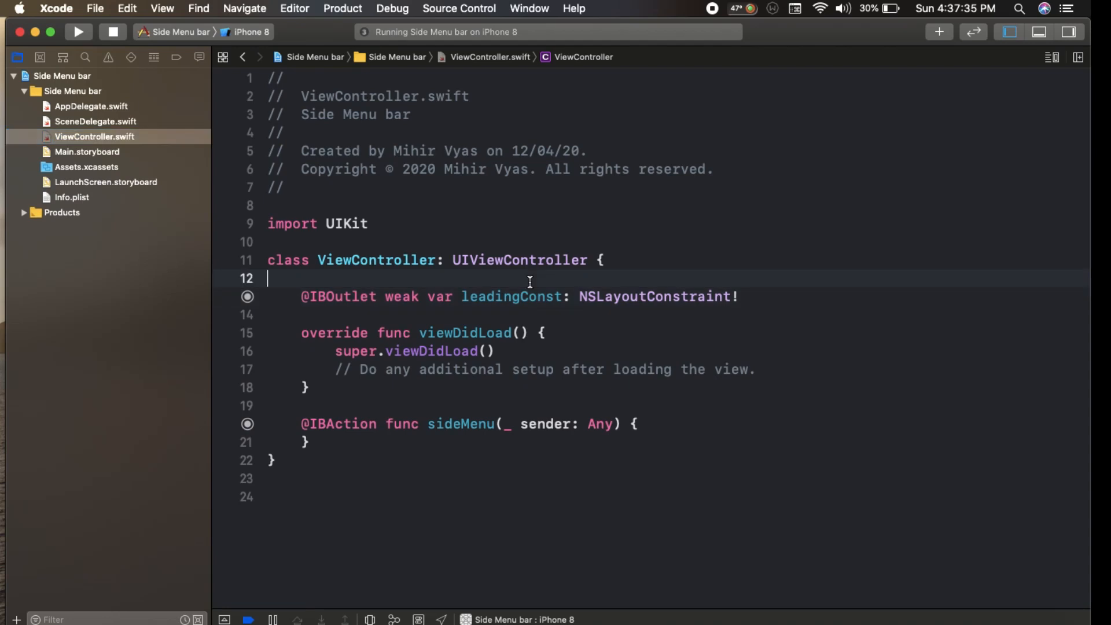
text(var)
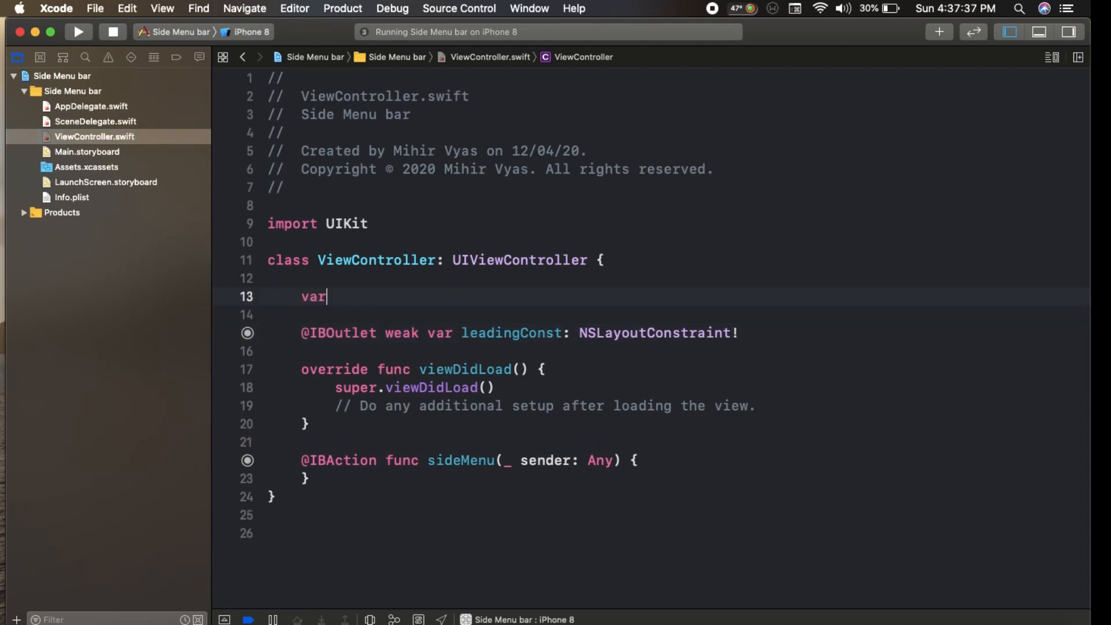
text(mySid)
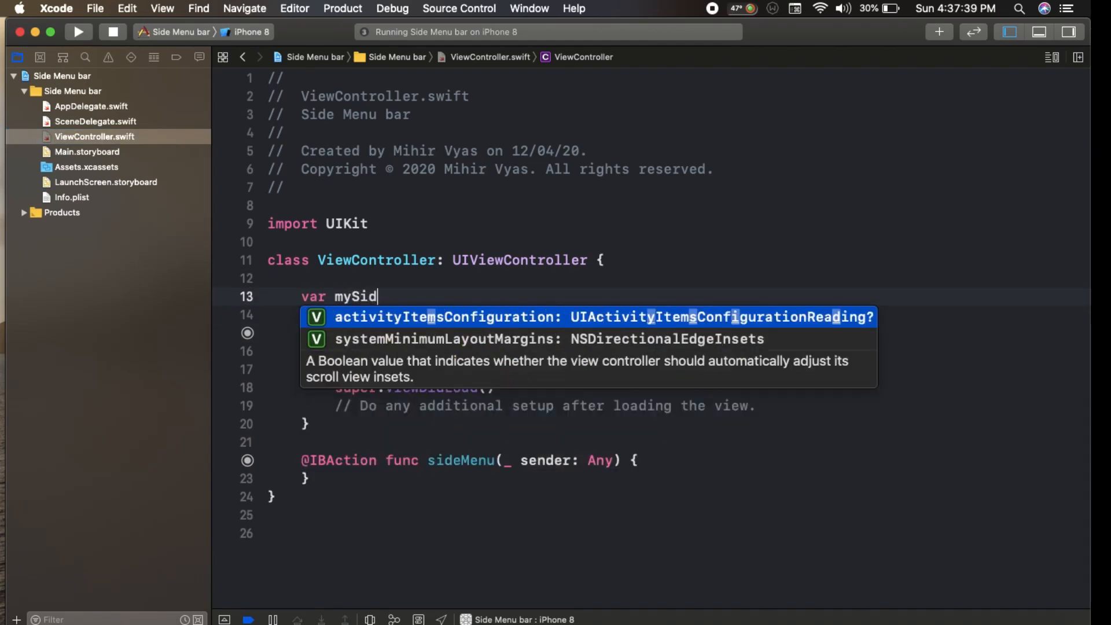
text(eMenu = sl)
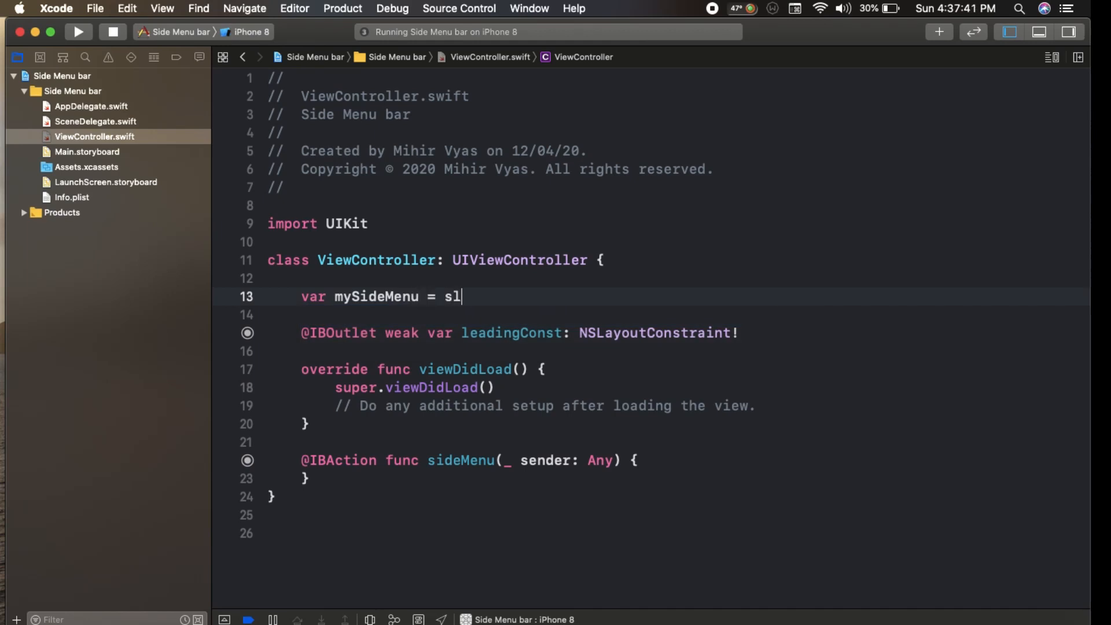
text(alse)
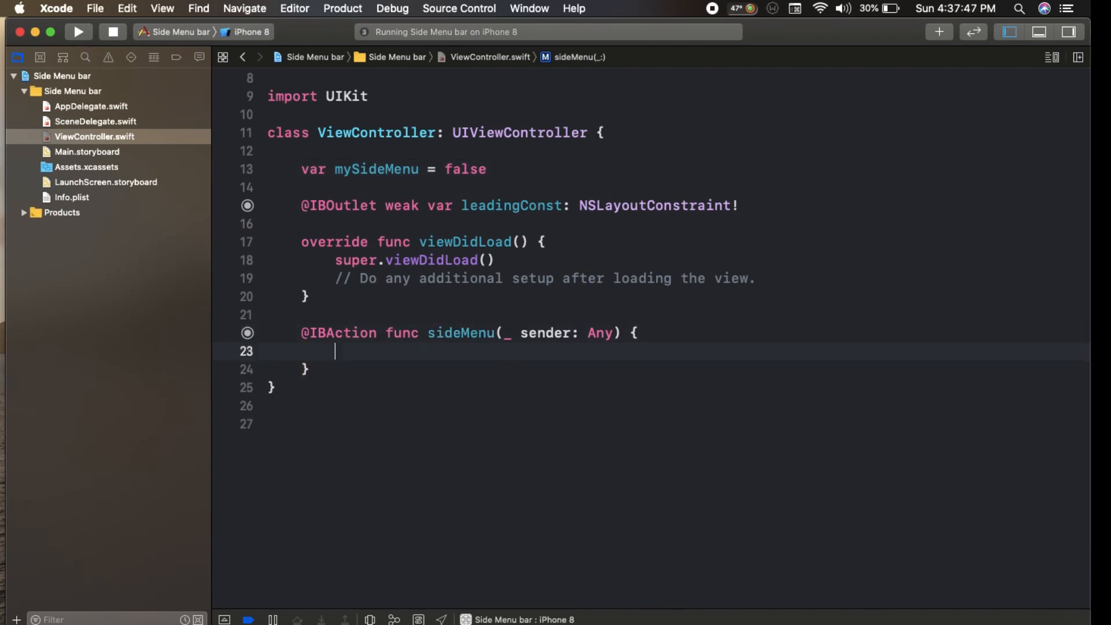
Write the if/else setting leadingConst.constant to -240 when mySideMenu, else 0
text(if ()
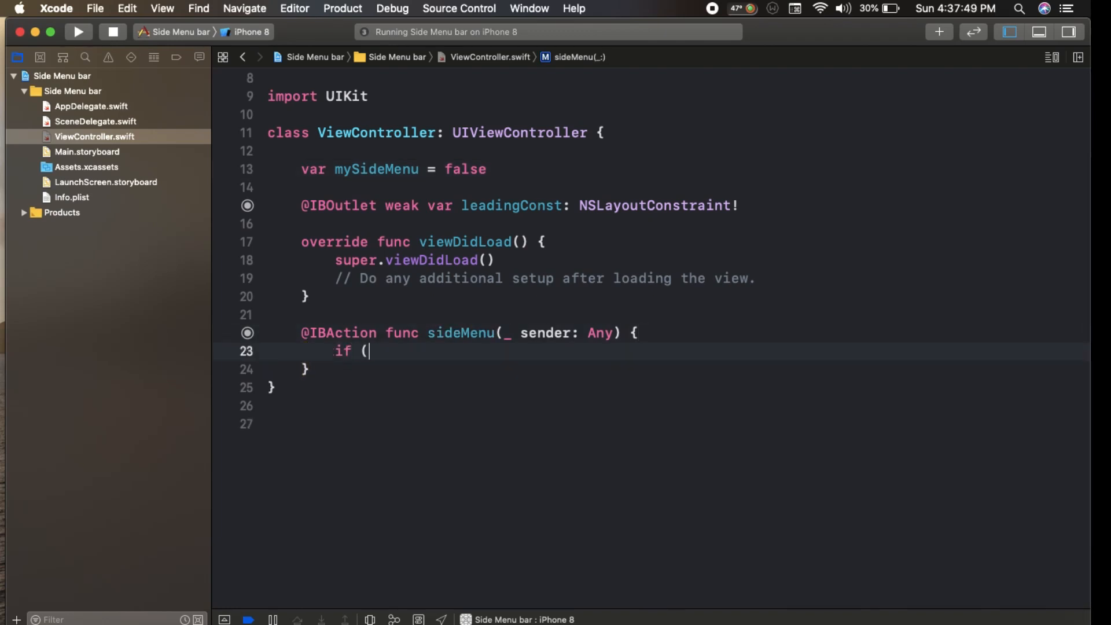
text(mySideMenu)
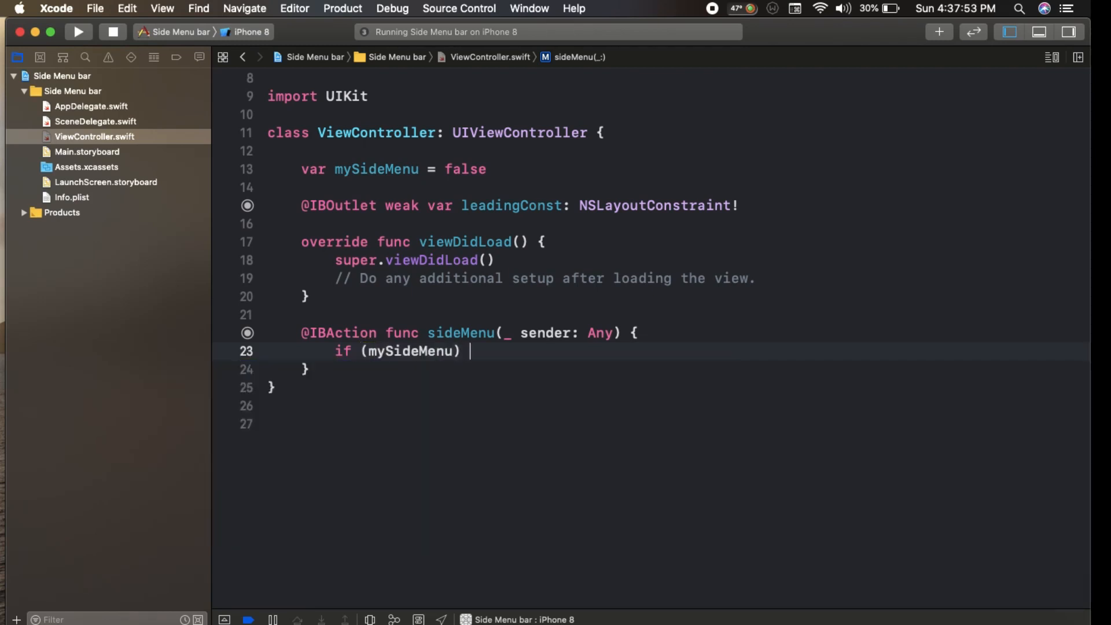
text({)
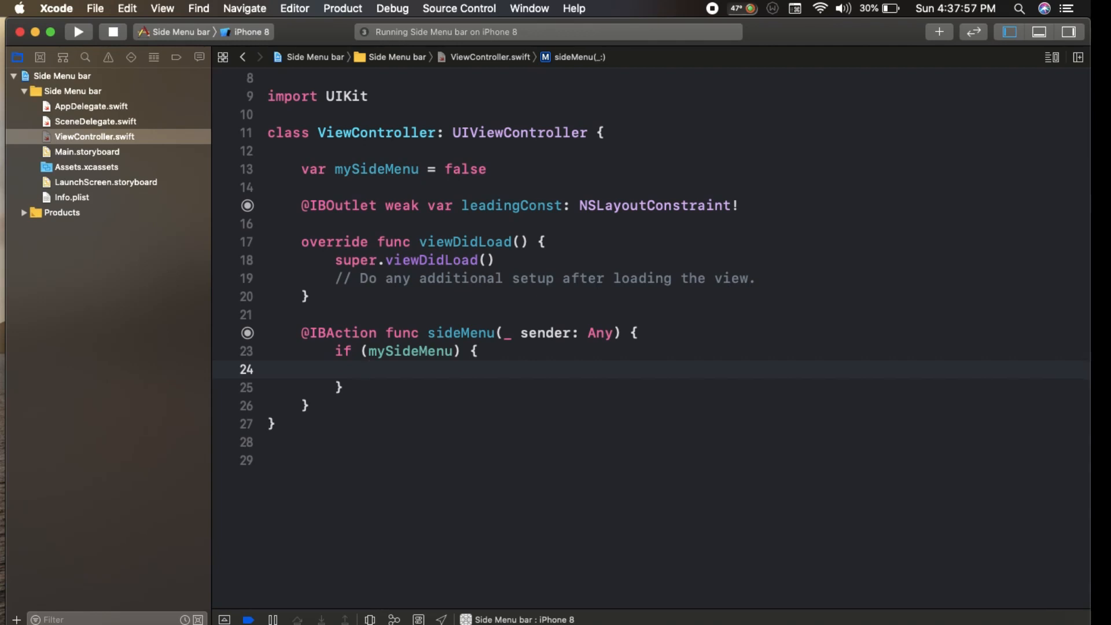
text(leadingConst)
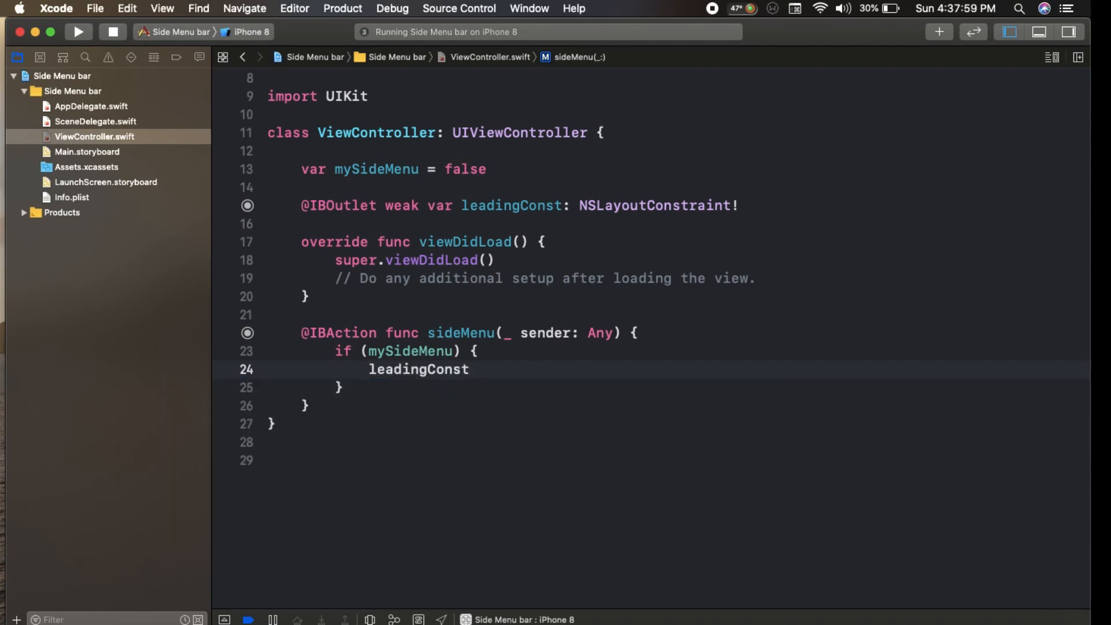
text(.constant =)
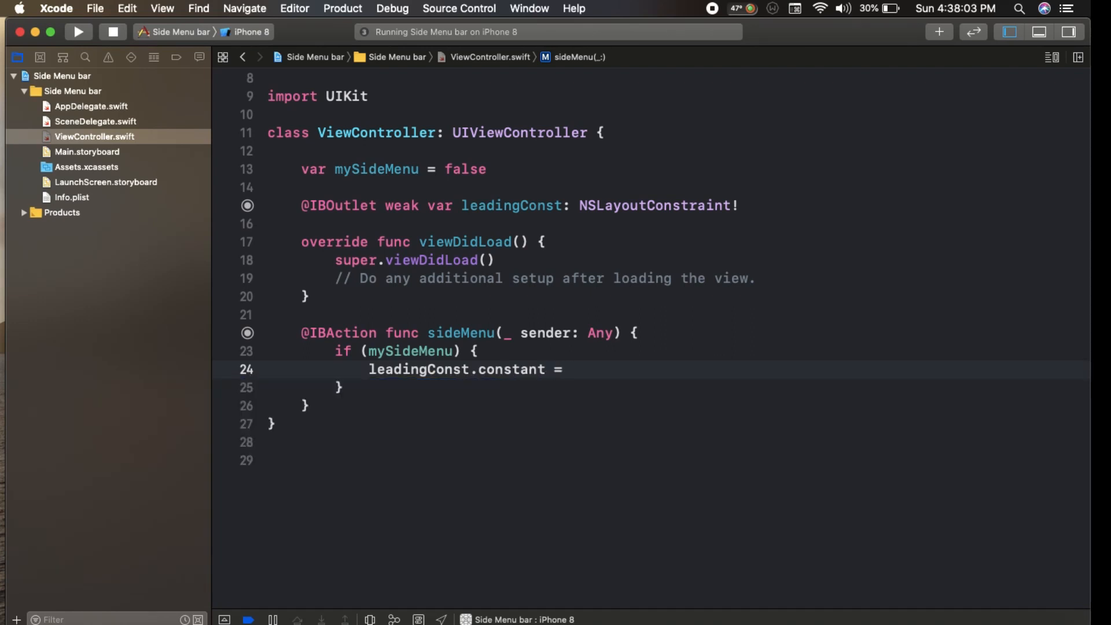
text(-240)
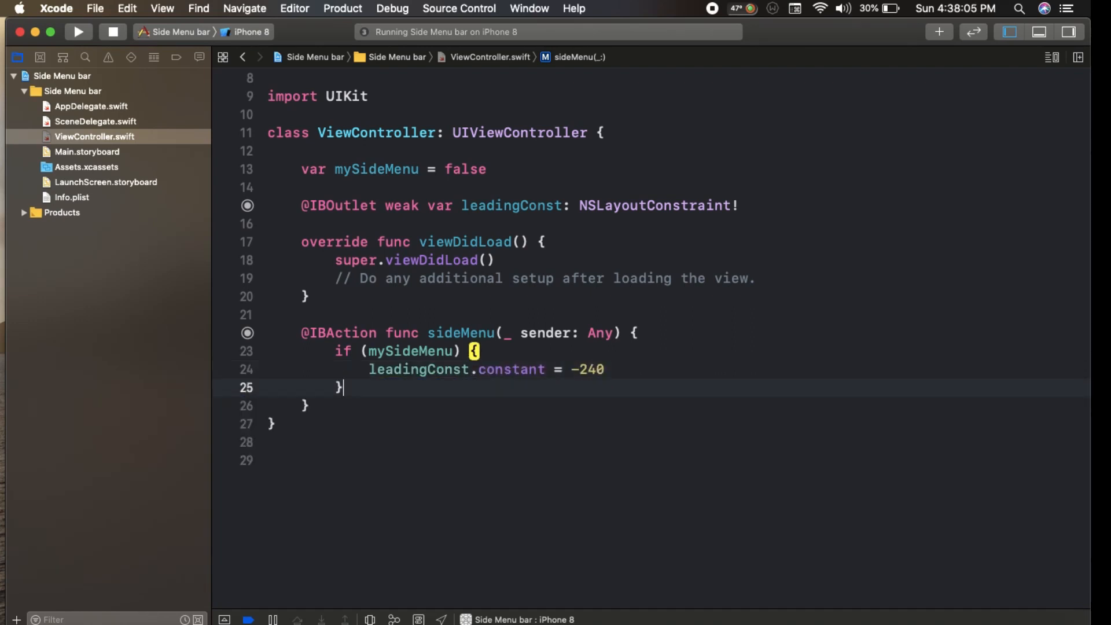
text(else {)
text(leading)
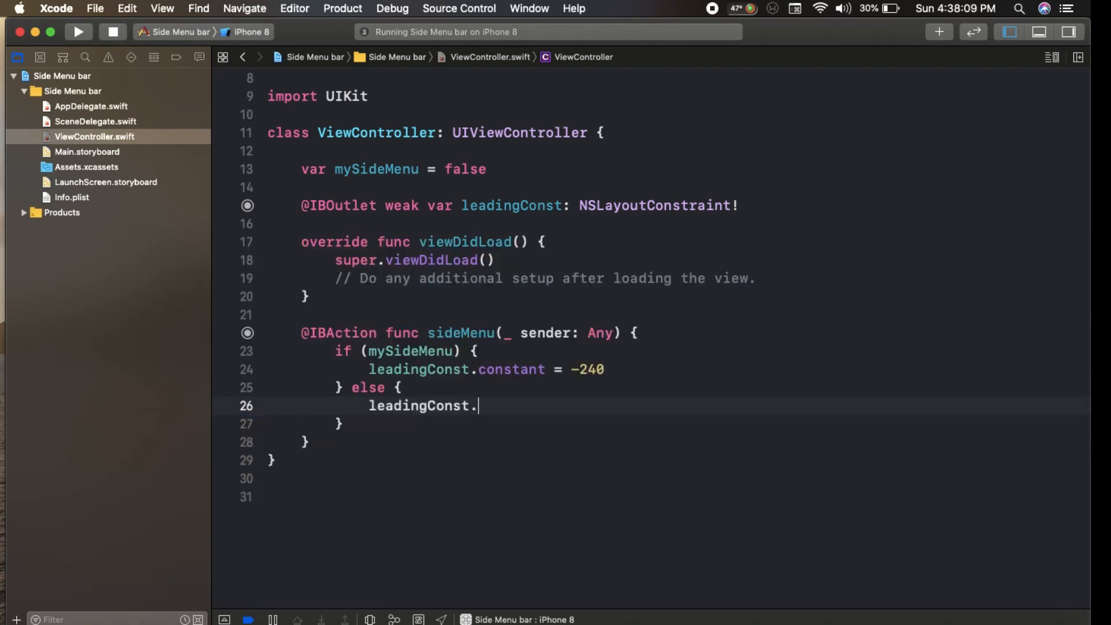
text(constant =)
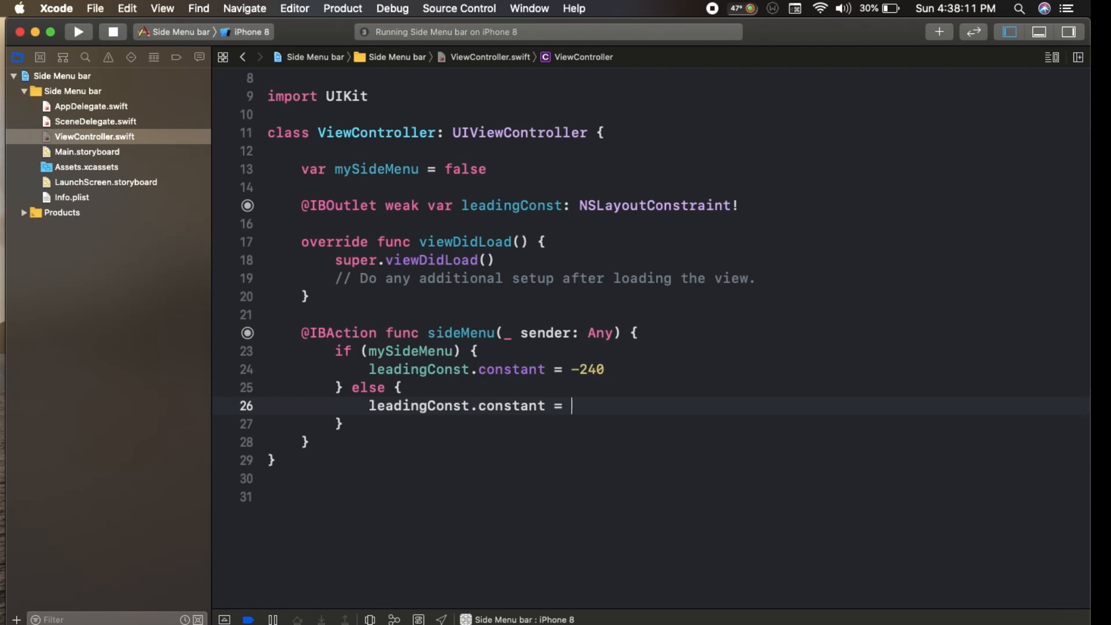
text(0)
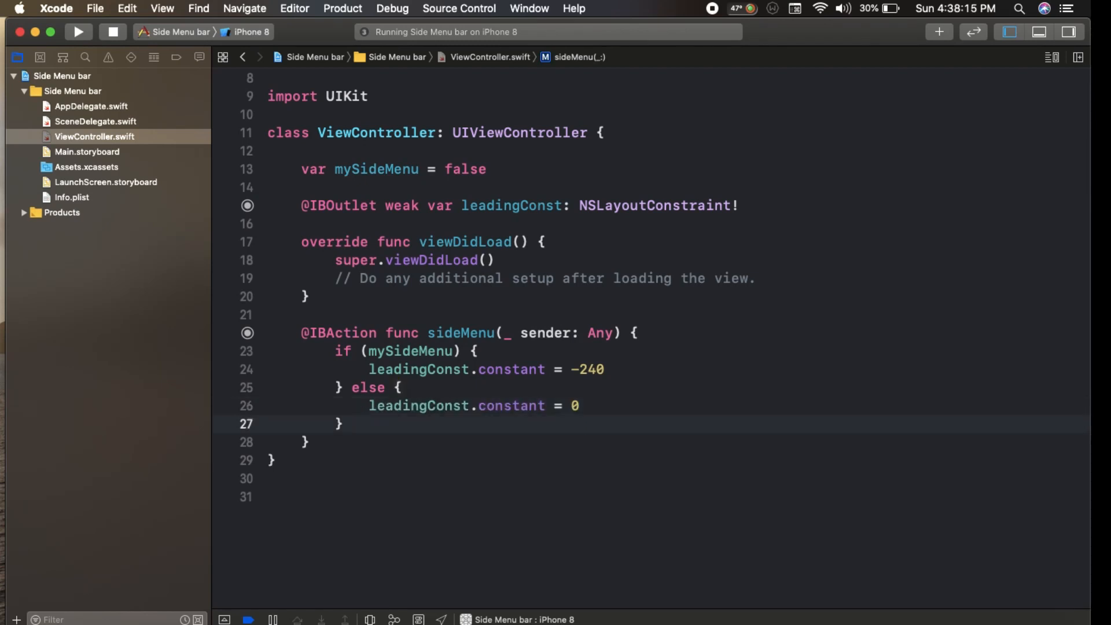
Toggle the flag with mySideMenu = !mySideMenu after the if/else
text(my)
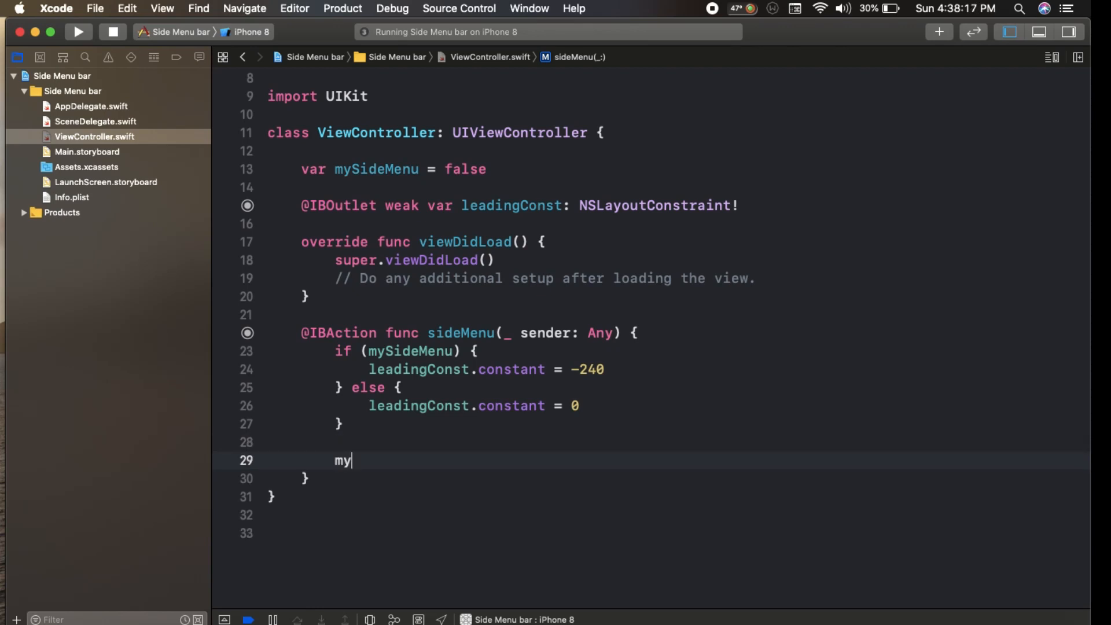
text(SideMenu =)
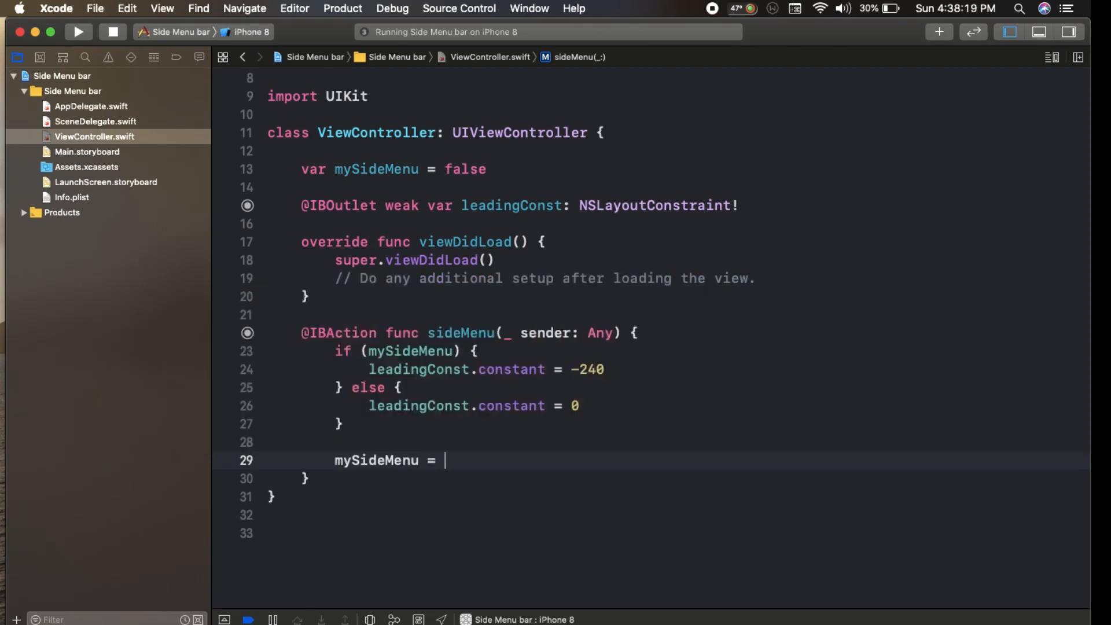
text(!)
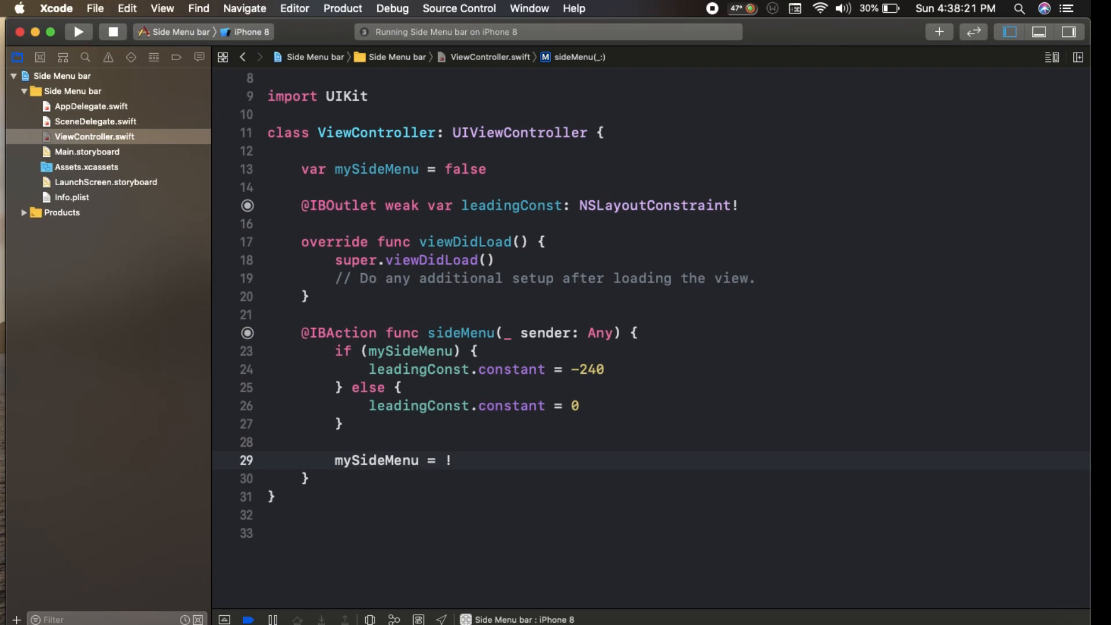
text(mys)
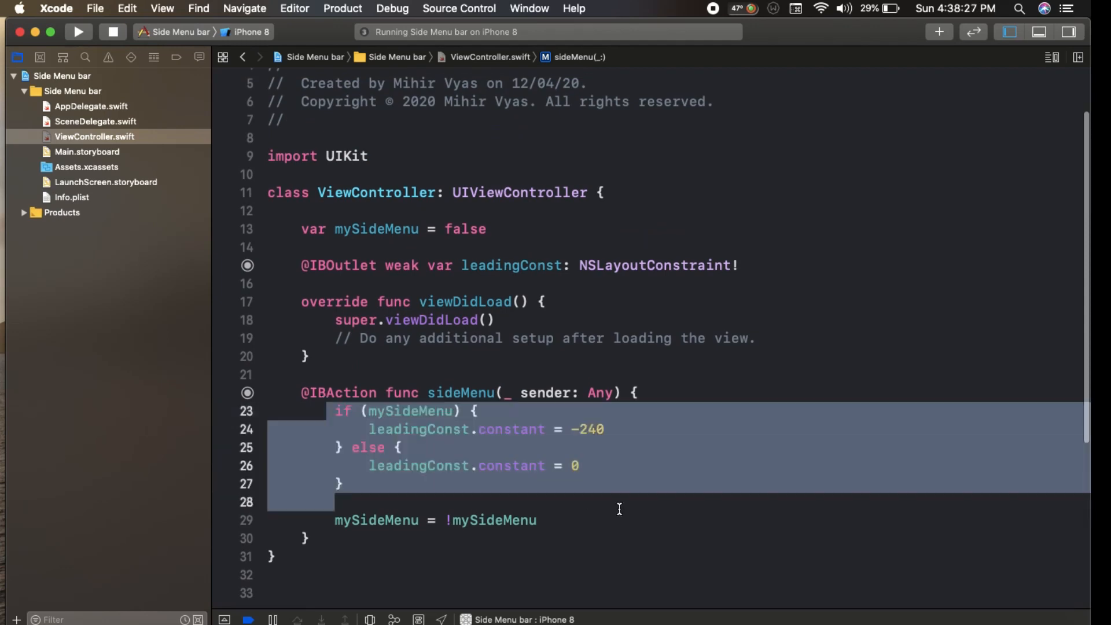
click(628, 482)
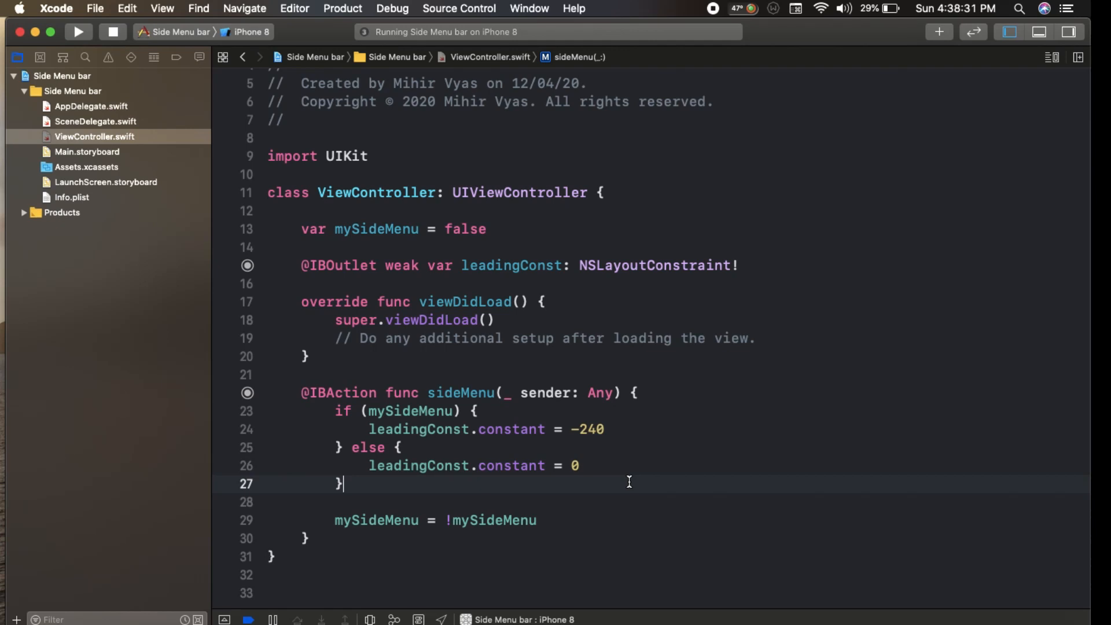
Run the app and tap the hamburger button to open and close the side menu
click(78, 32)
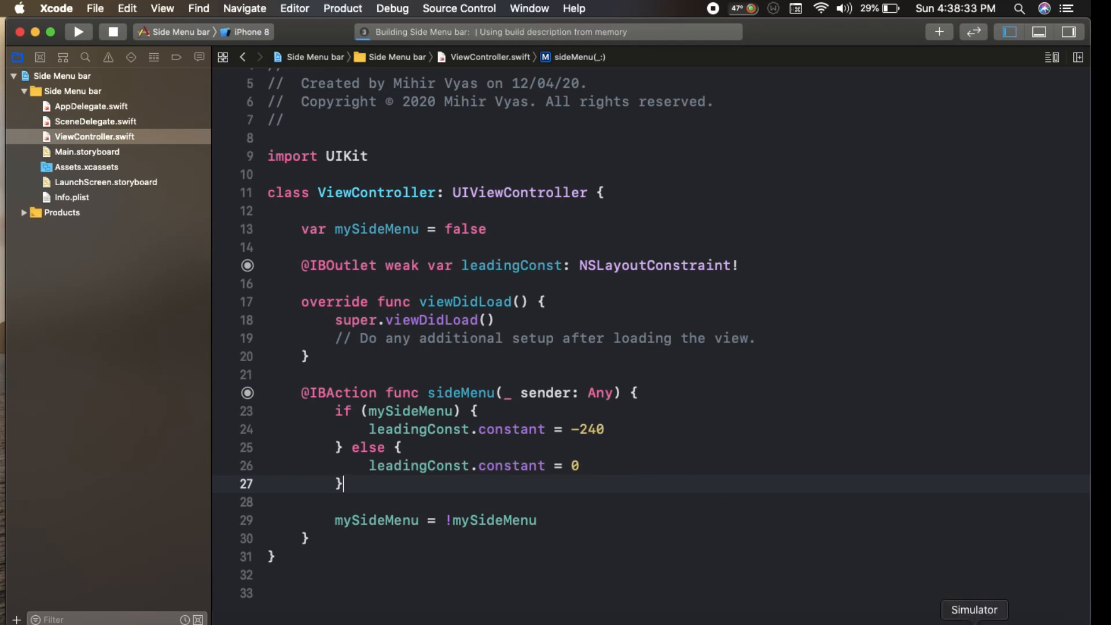
click(78, 33)
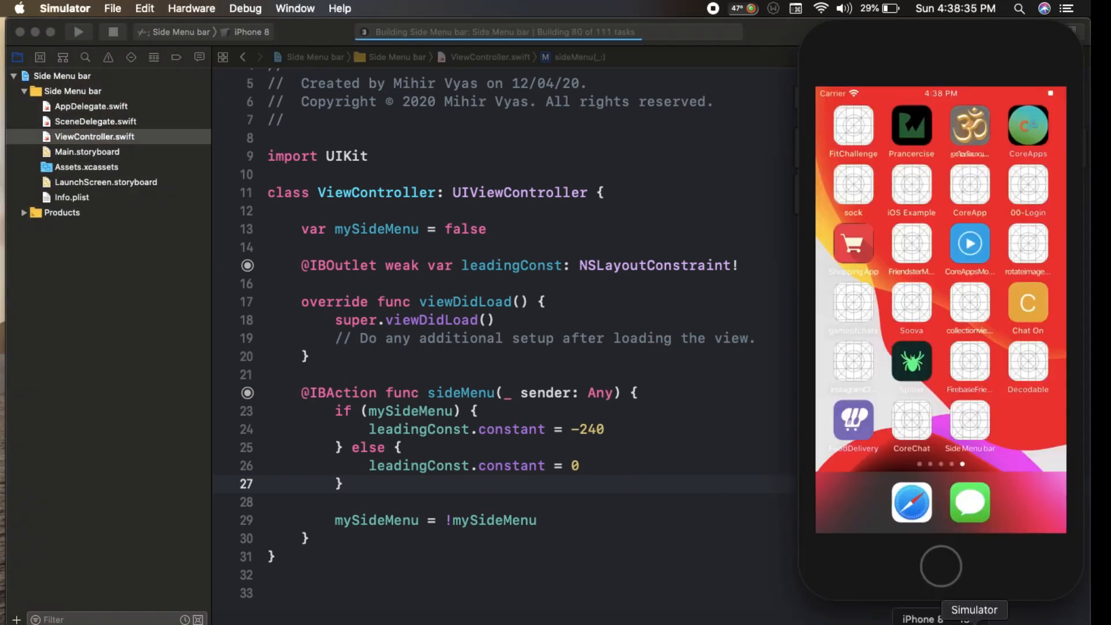
click(78, 32)
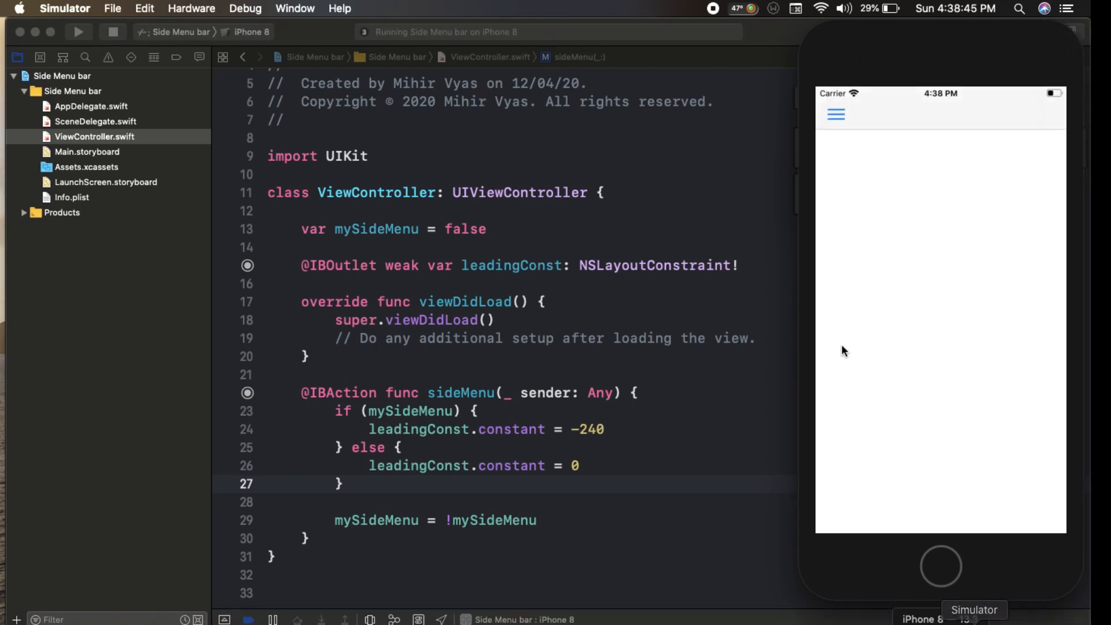
click(834, 115)
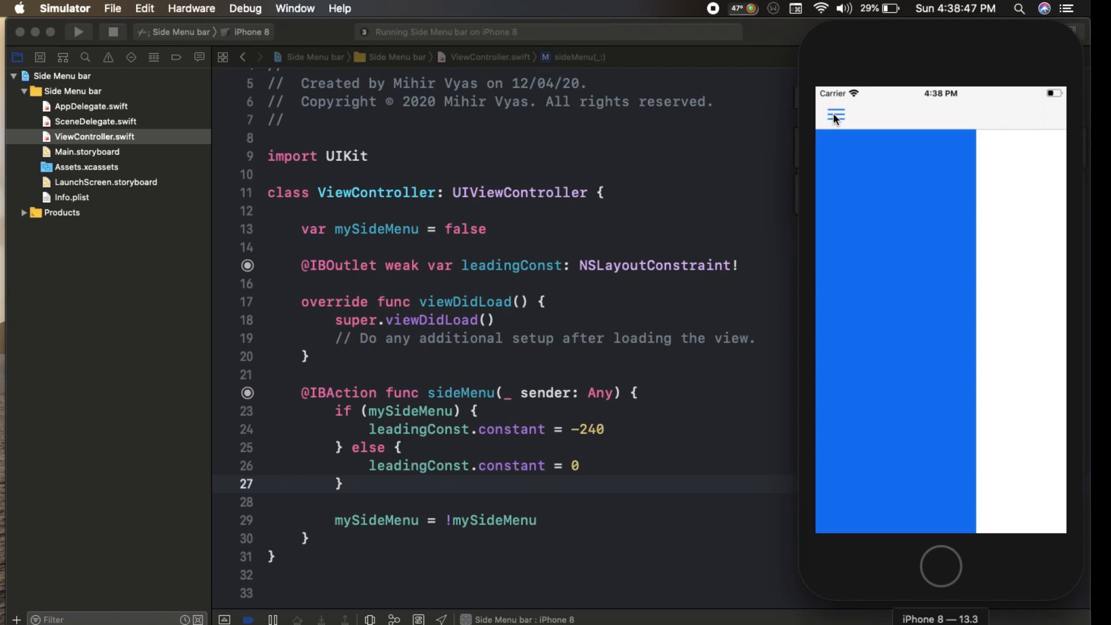
click(835, 115)
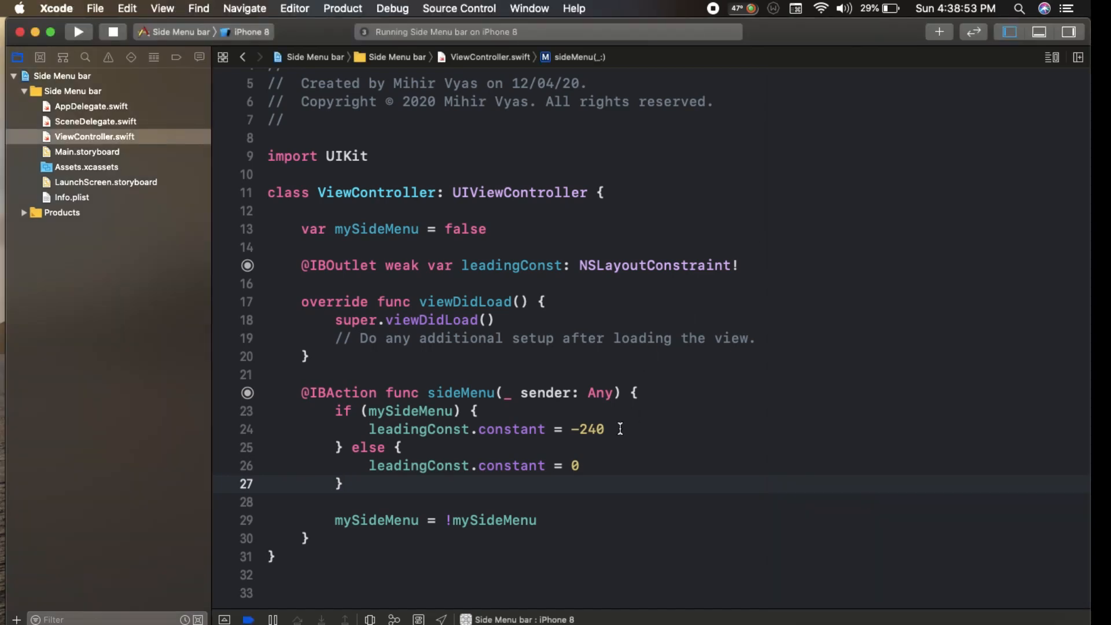
Wrap the if branch in UIView.animate(withDuration: 0.3, delay: 0.1, options: .curveEaseIn)
text(uiv)
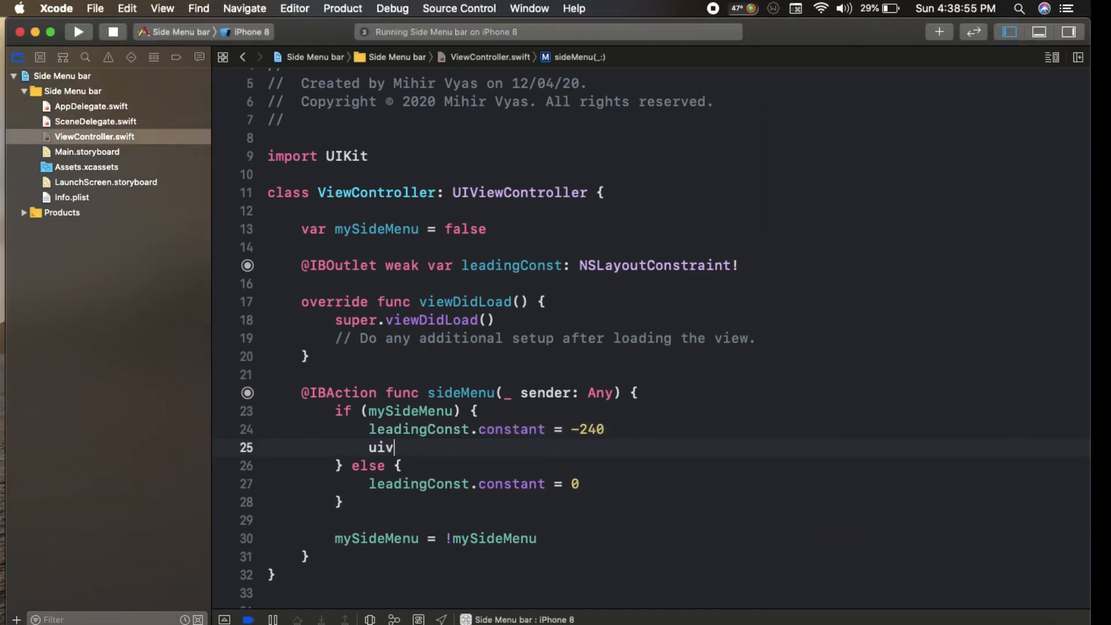
text(UIView.ani)
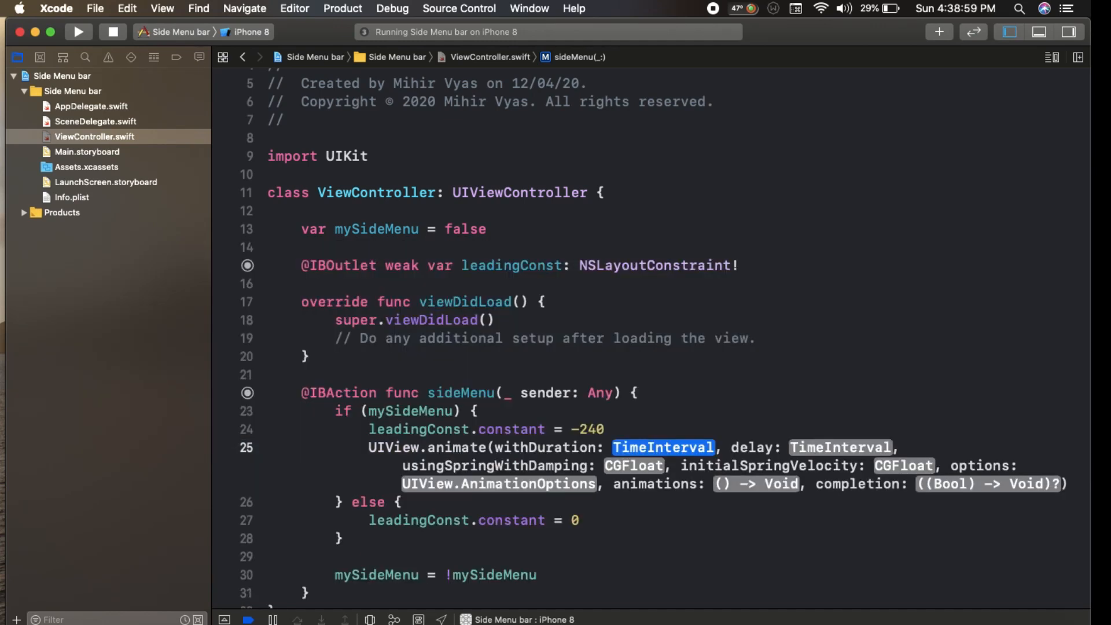
text(0)
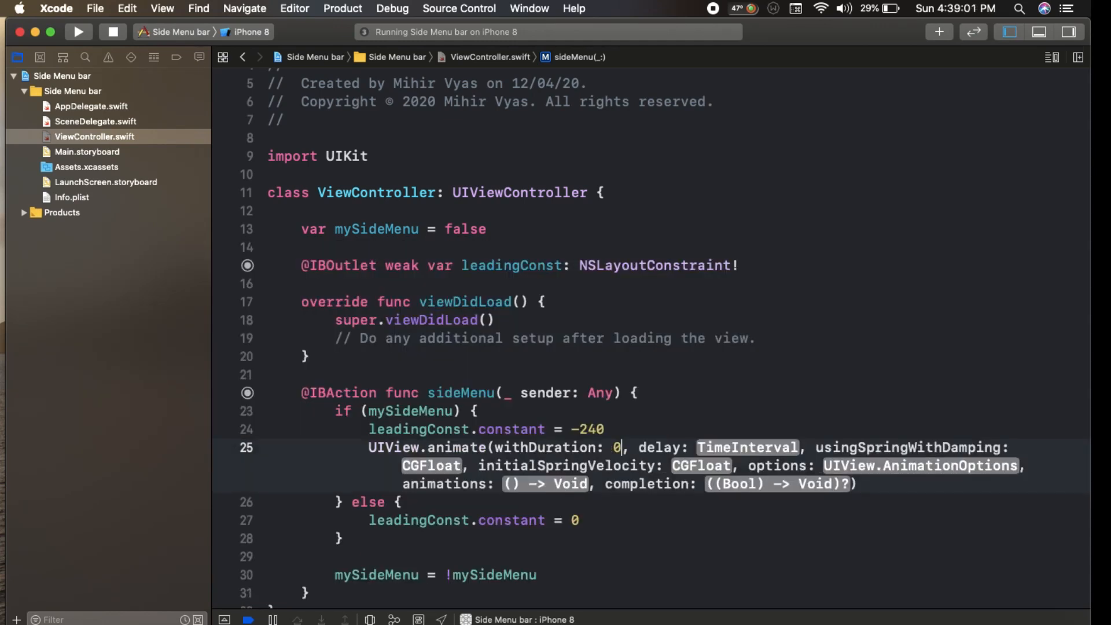
text(.3)
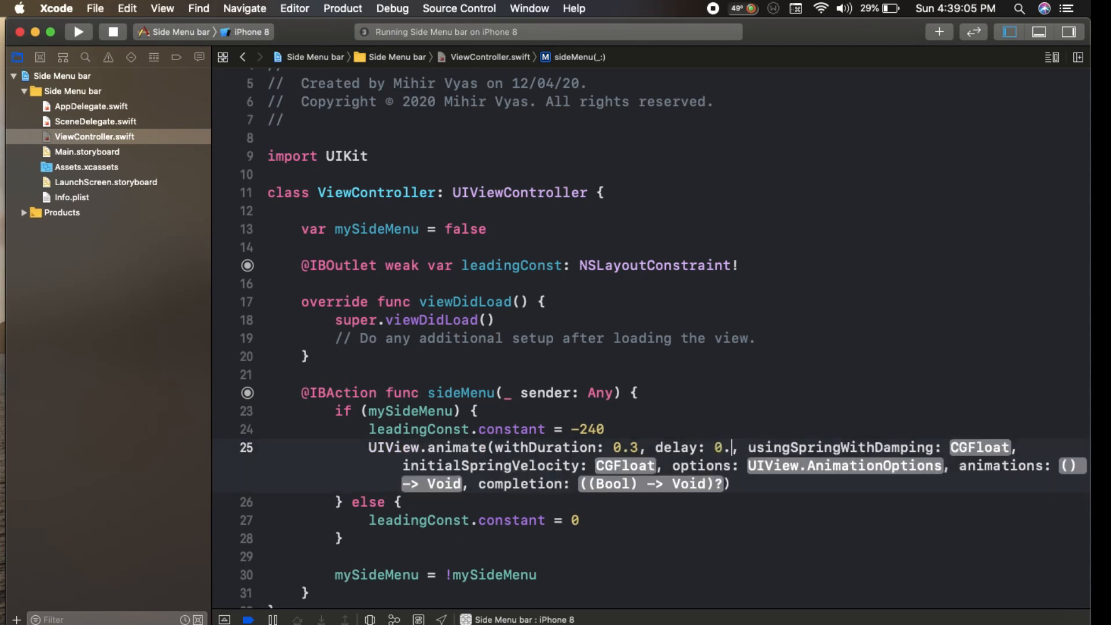
text(1)
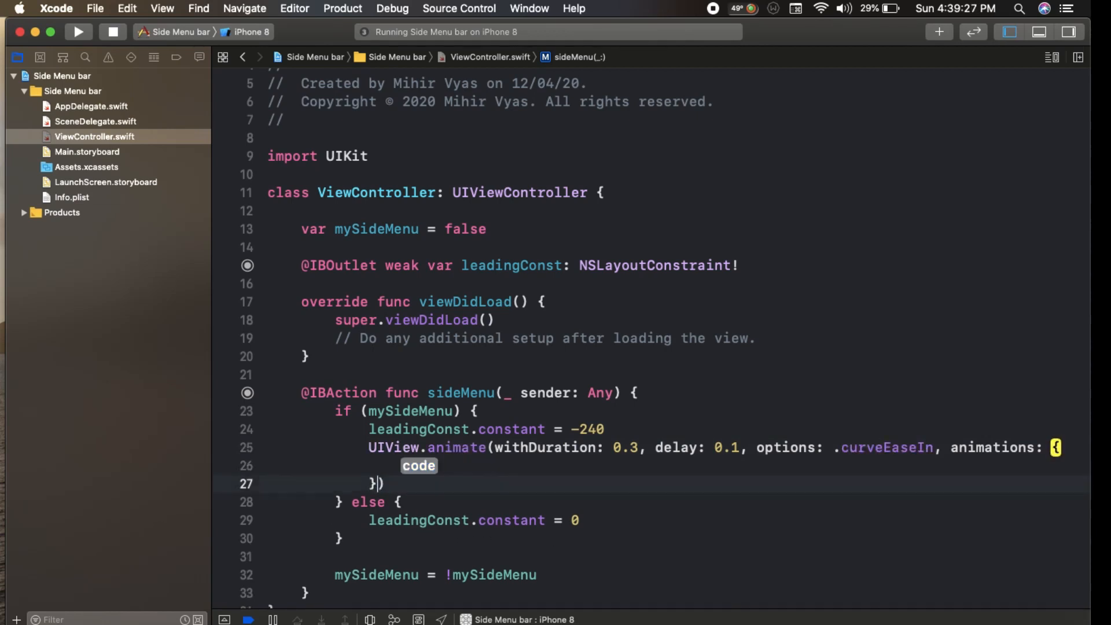
Call self.view.layoutIfNeeded() in the animation and copy the block into the else branch
text(SEL)
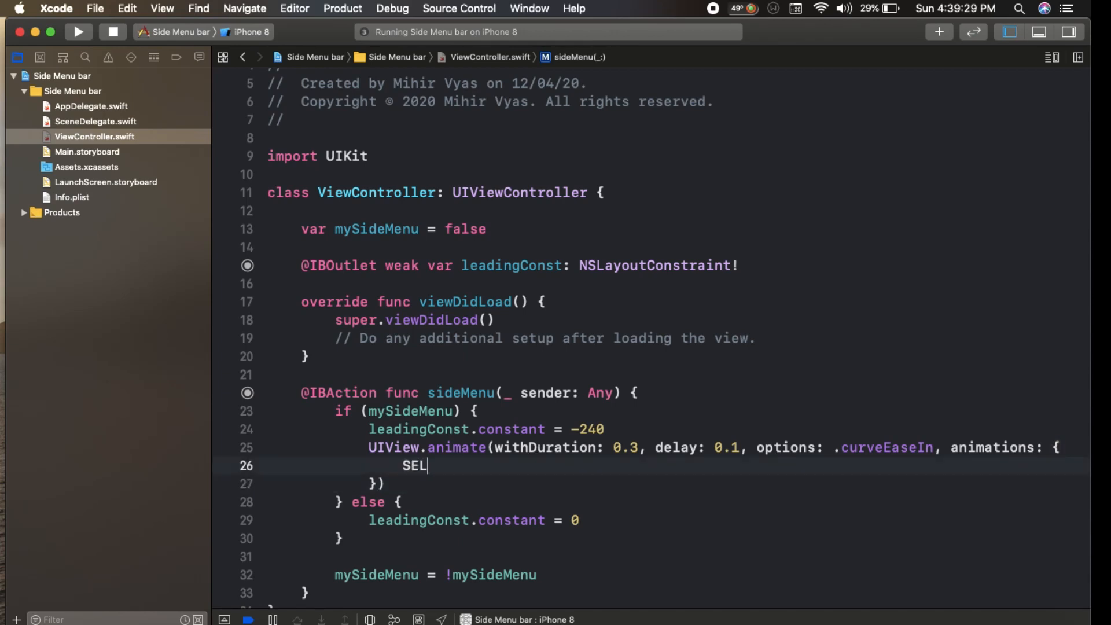
key(backspace)
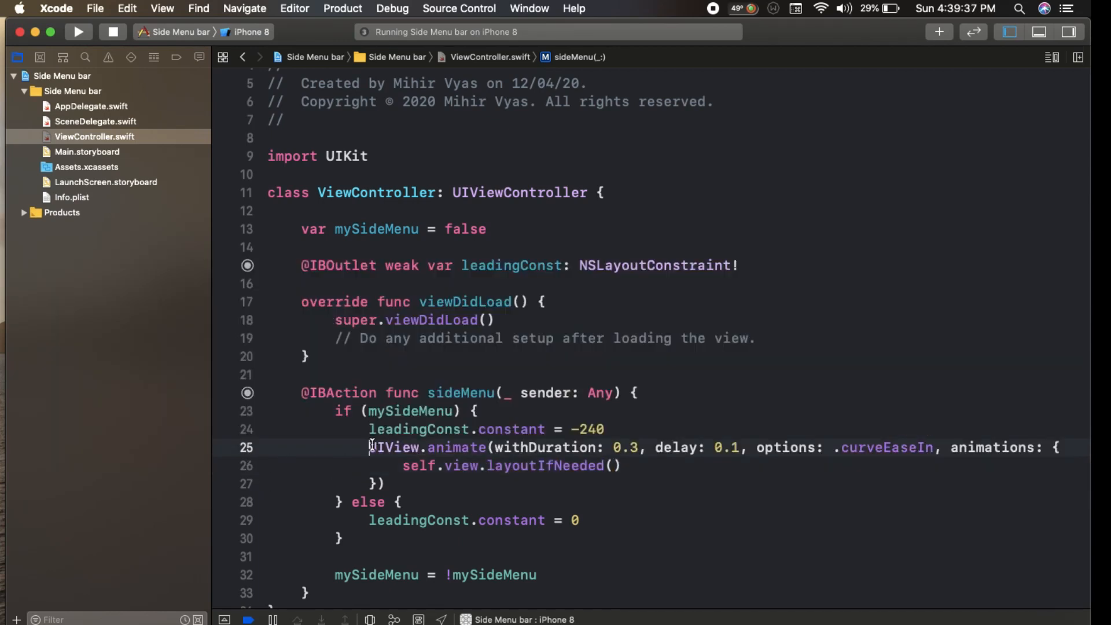
drag(368, 447, 385, 484)
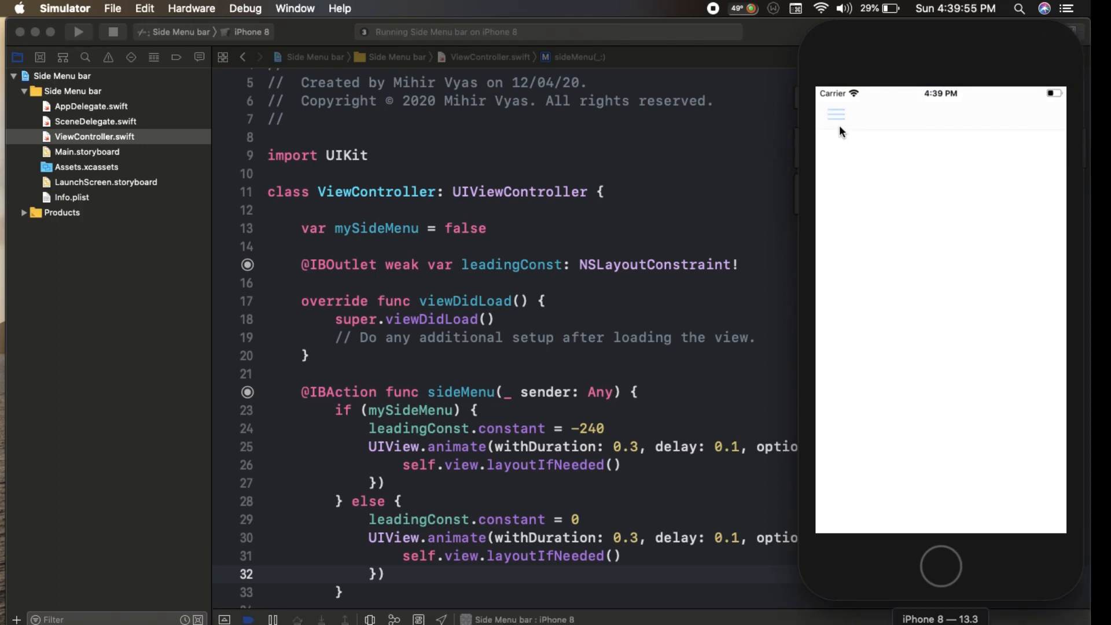
Tap the hamburger icon in the Simulator to slide the blue menu open and closed again
click(836, 114)
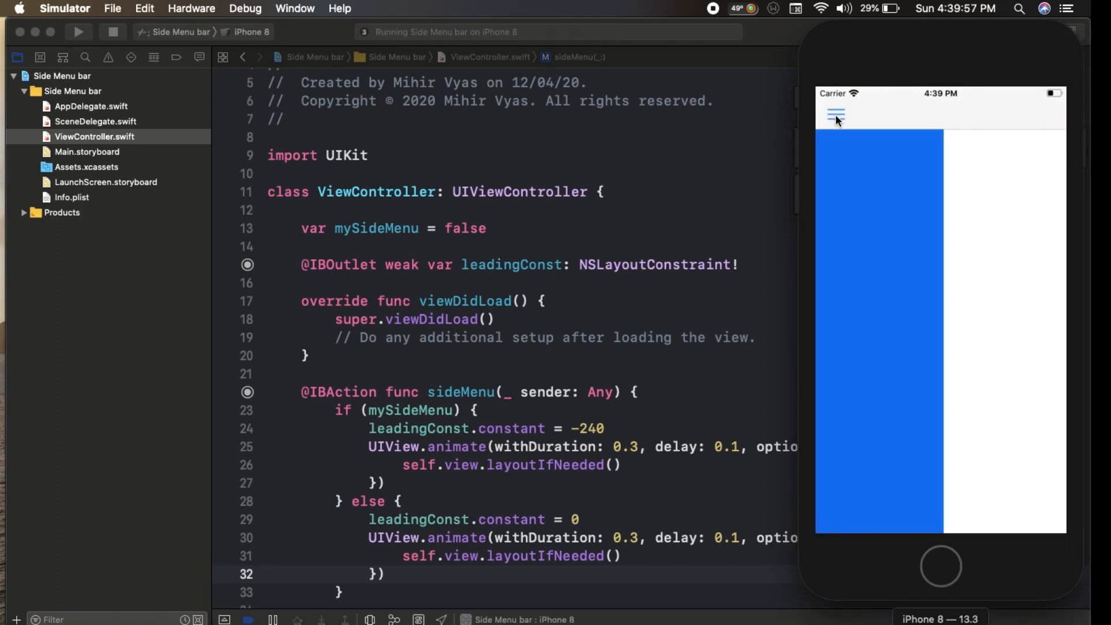
click(835, 115)
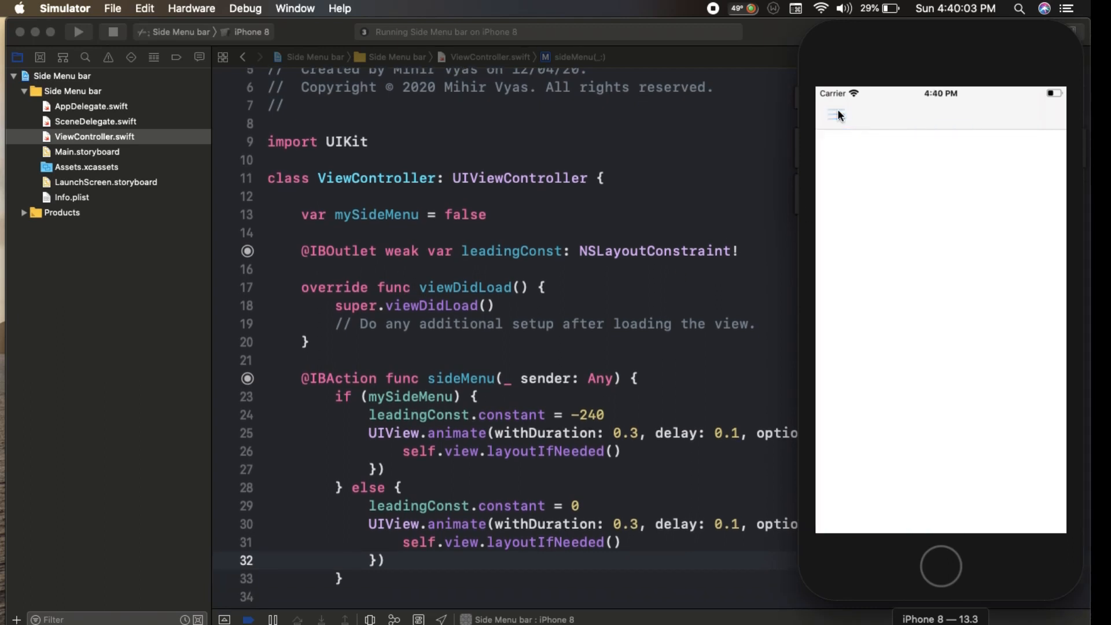
click(835, 115)
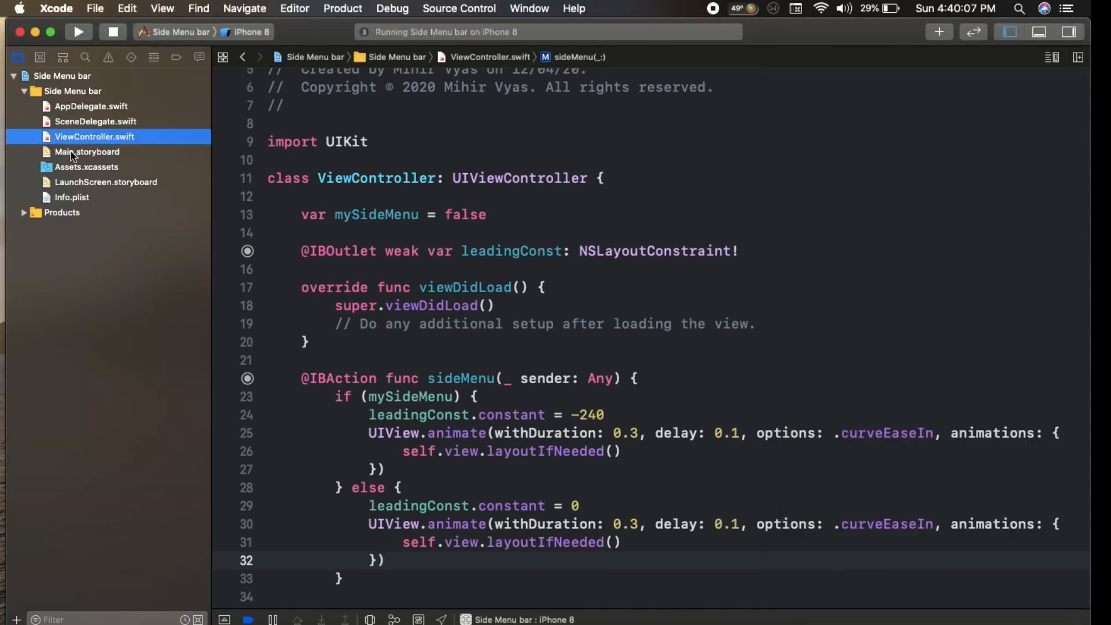
In Main.storyboard, place a new UIButton from the Object Library inside the blue side-menu view
click(87, 150)
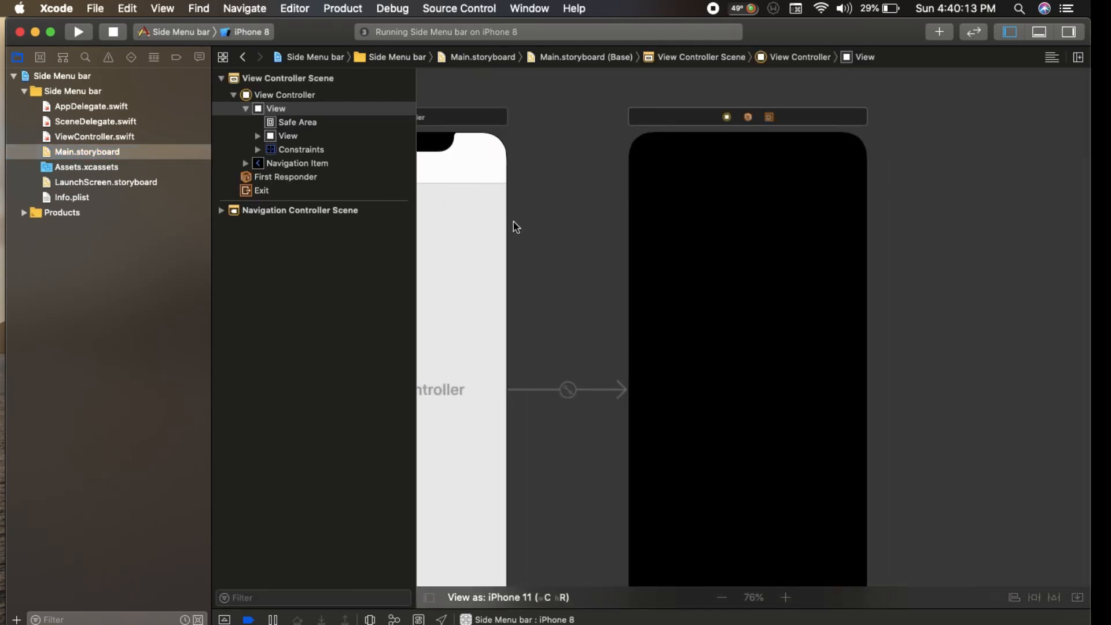
click(288, 136)
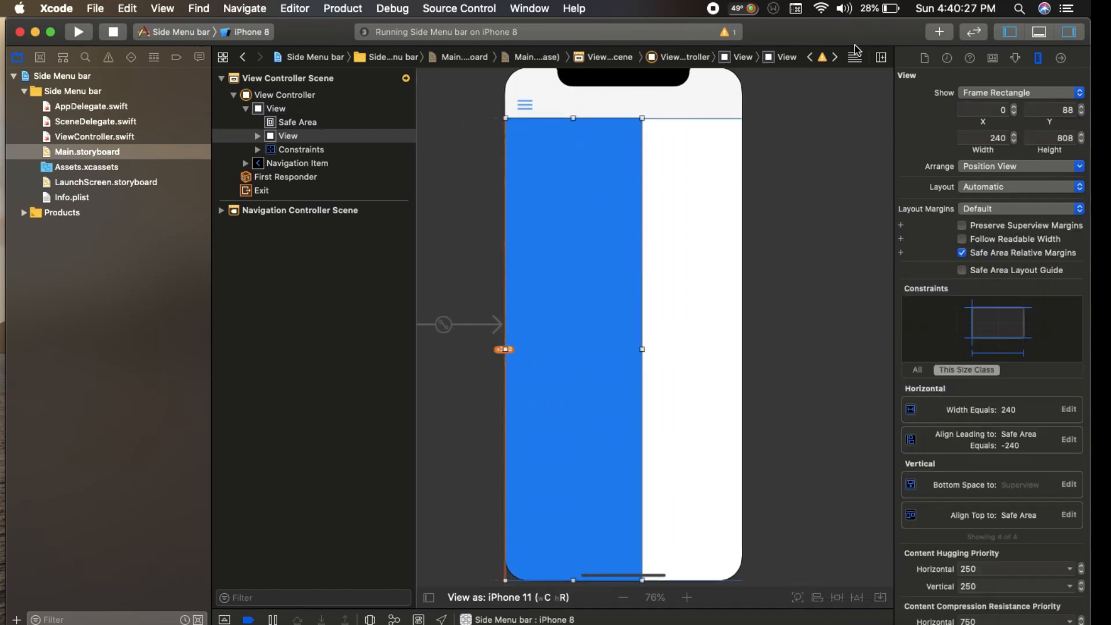
text(uibu)
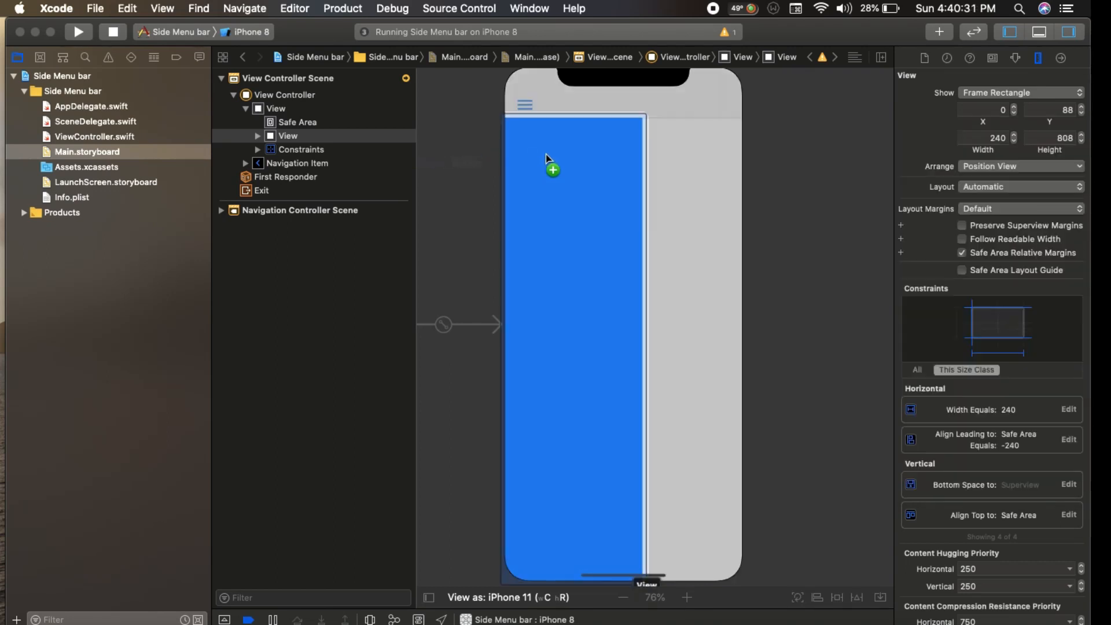
click(568, 146)
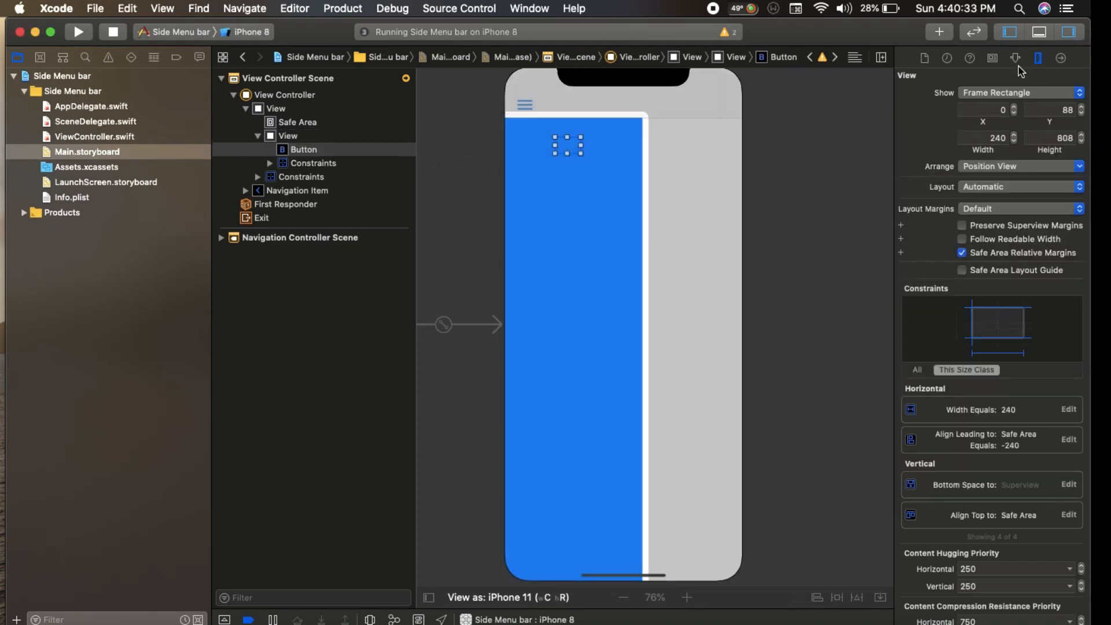
In the Attributes inspector, title the button 'mybutton' and give it a red background
click(1016, 58)
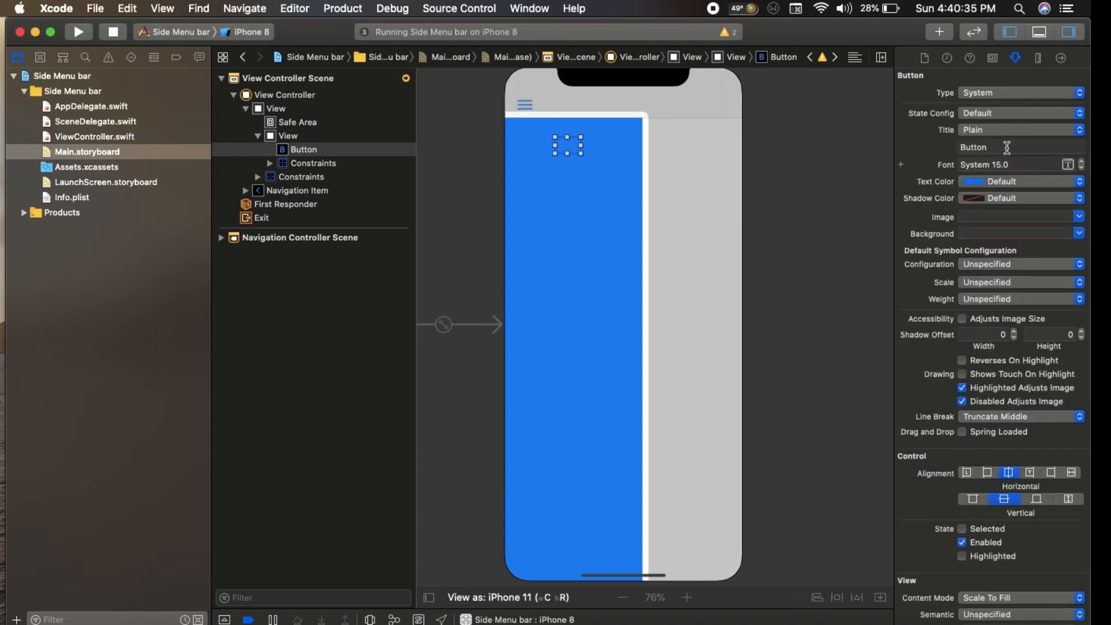
click(1021, 147)
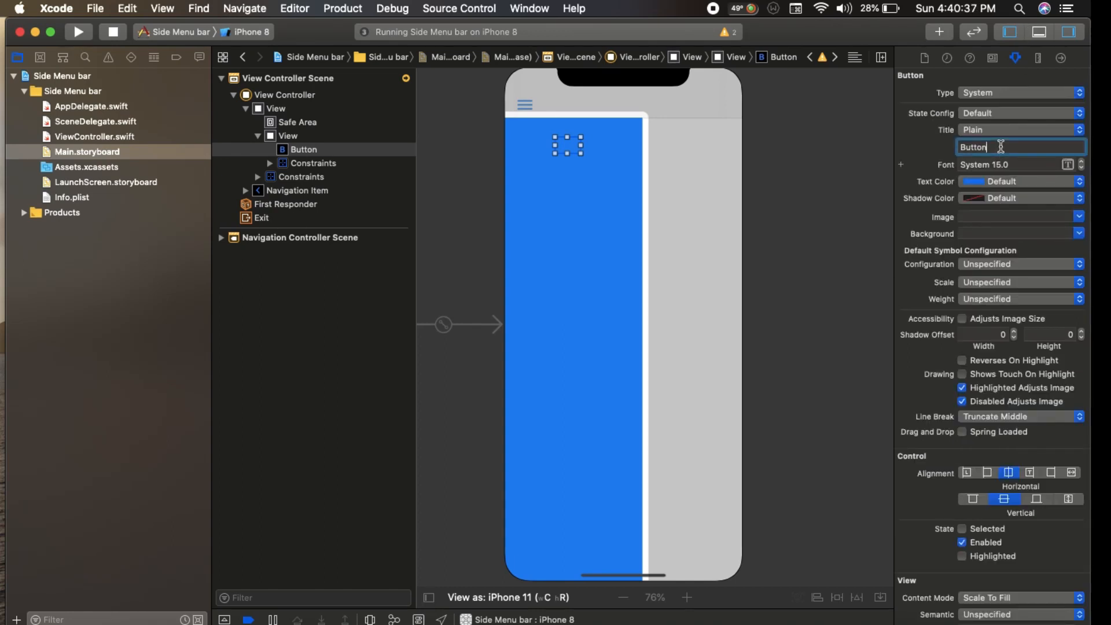
text(myb)
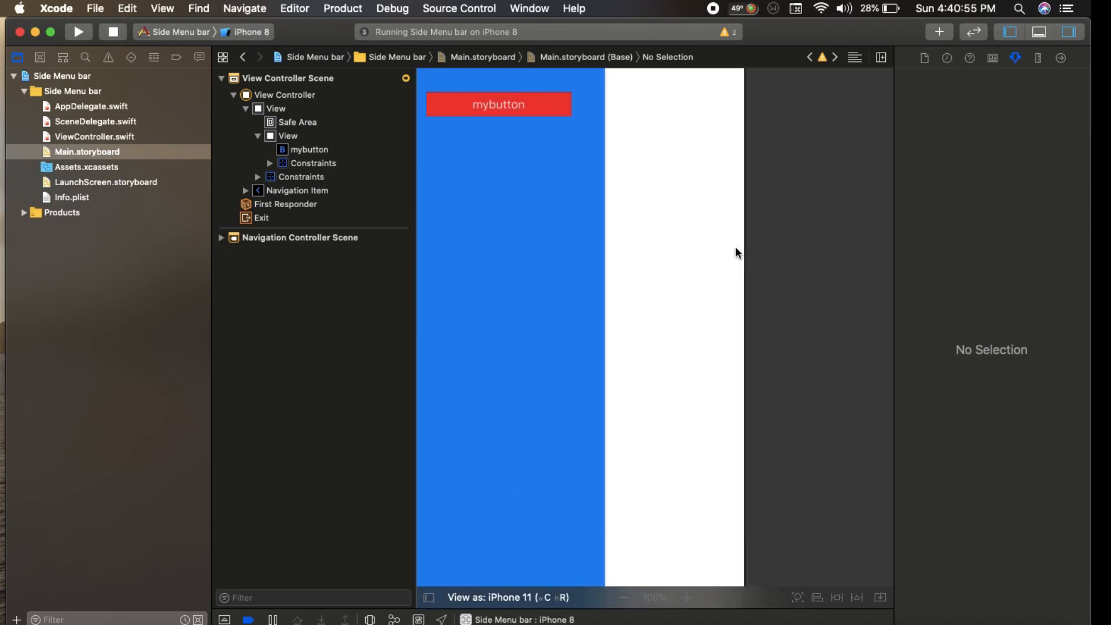
click(623, 598)
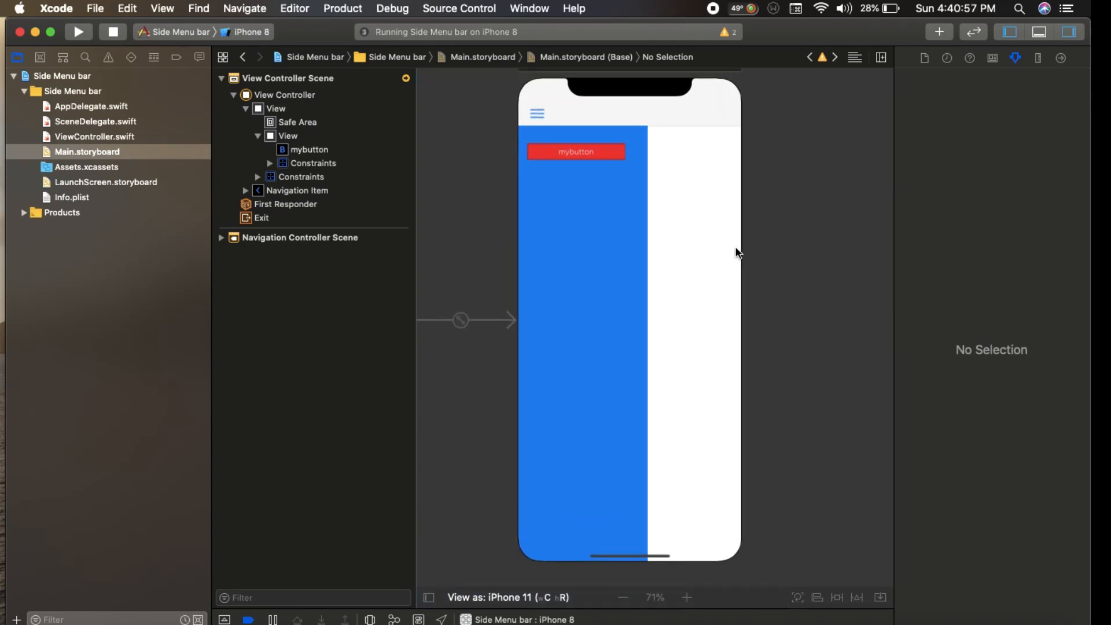